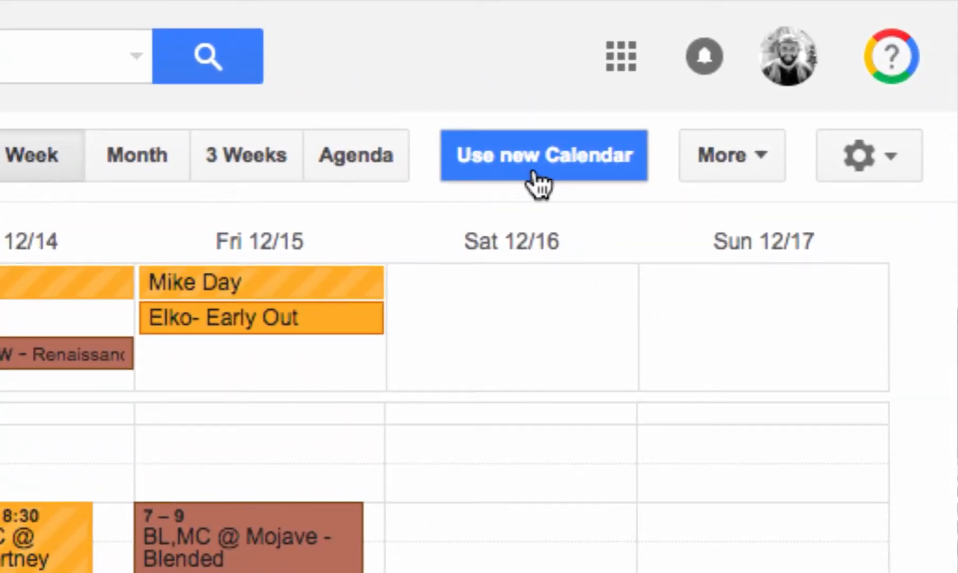
Upgrade the account to the redesigned new Google Calendar layout
click(543, 153)
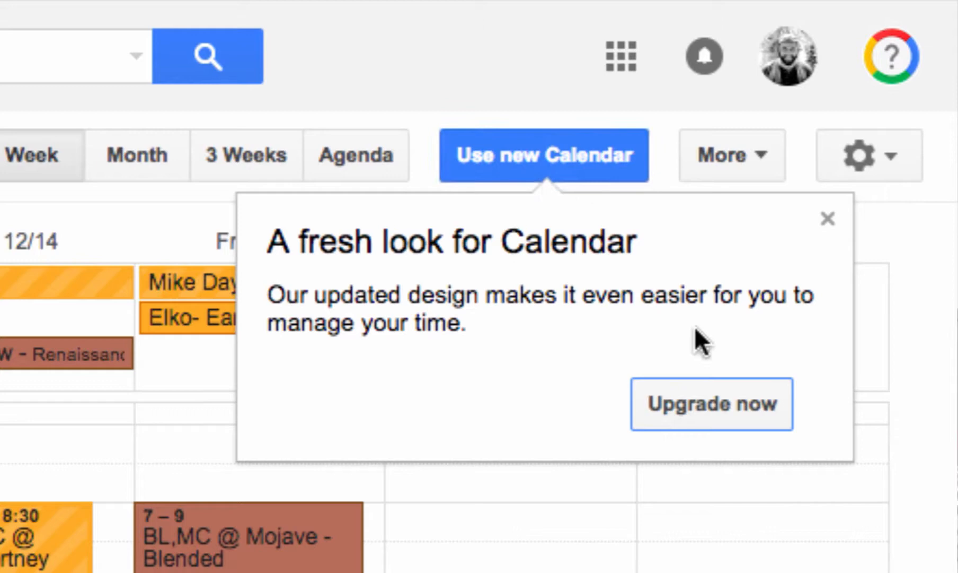
click(711, 404)
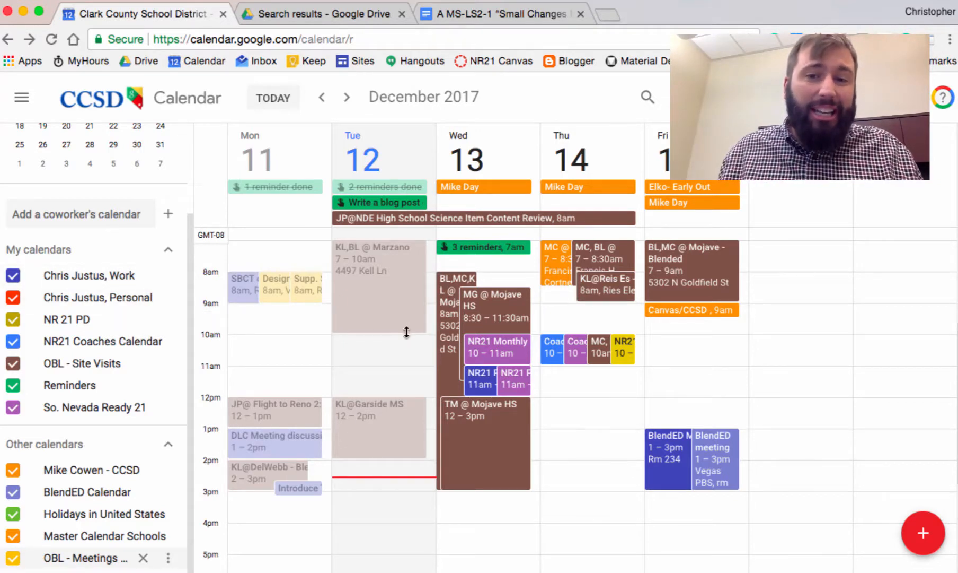
mouse_move(431, 302)
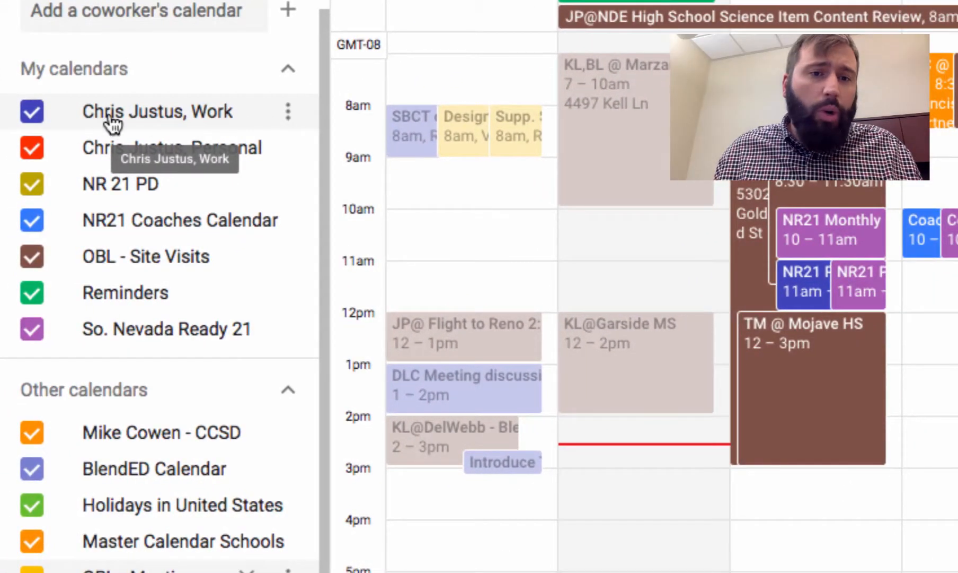
mouse_move(288, 112)
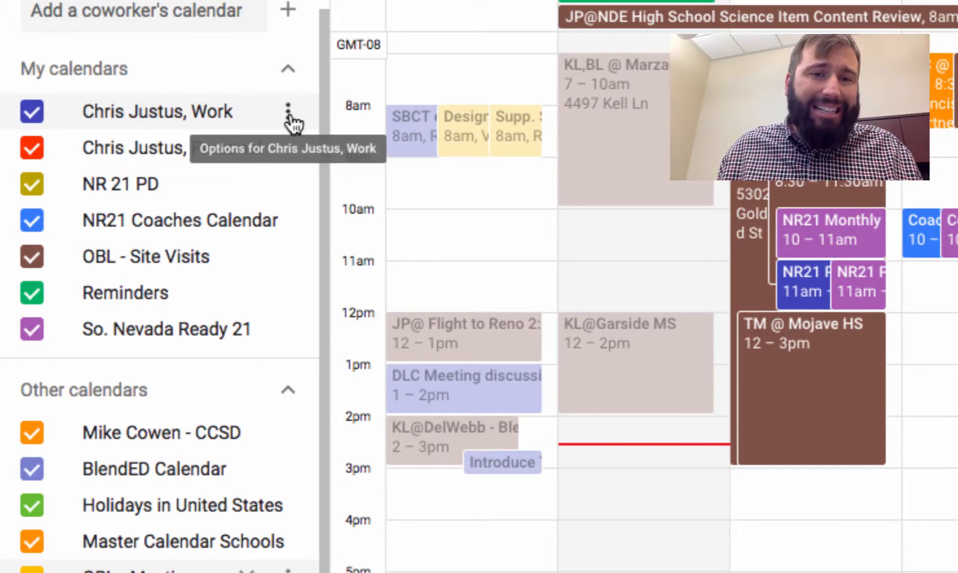
Display only the 'Chris Justus, Work' calendar from its options menu
click(288, 111)
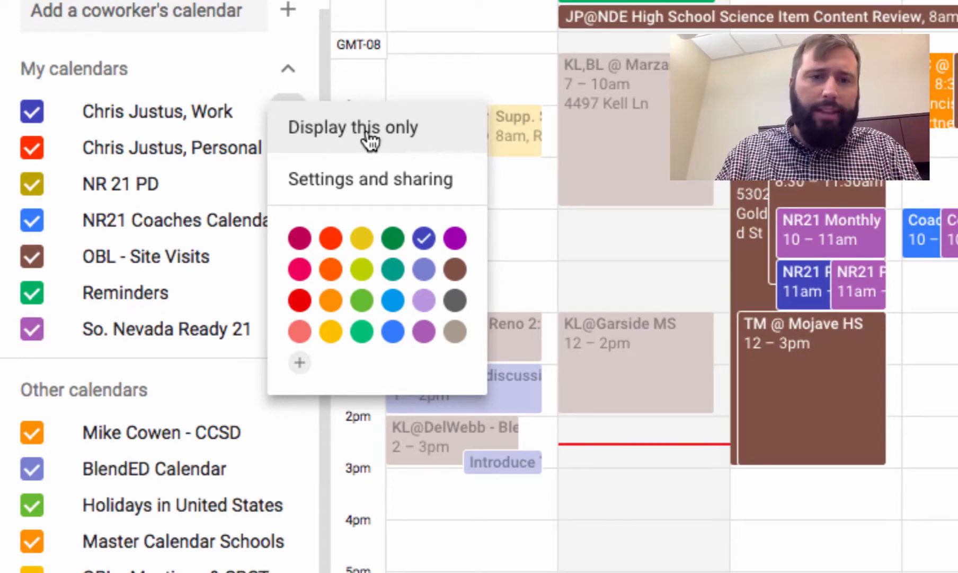
click(353, 127)
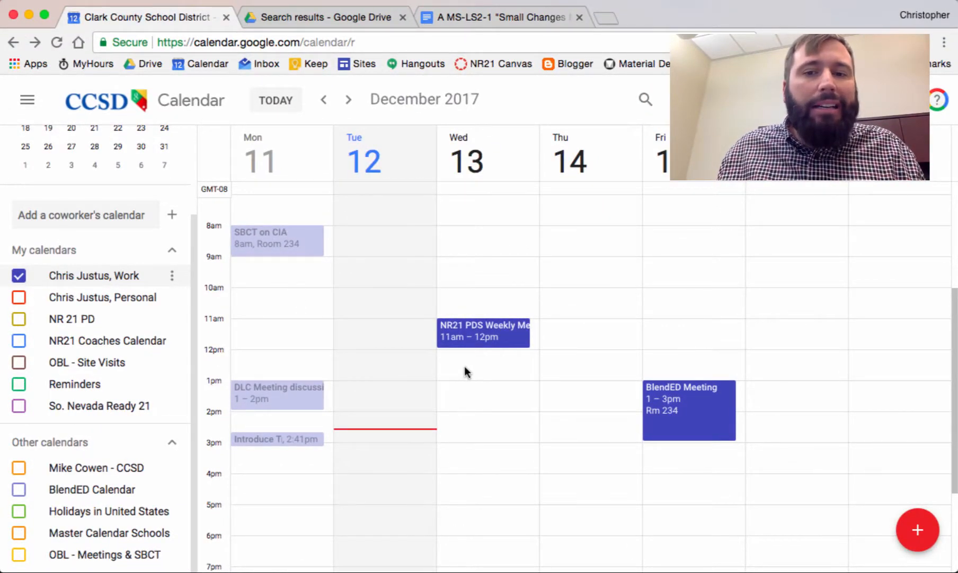
Discard the first draft, start a Wednesday Dec 13 12:30 event, and choose its calendar
click(483, 379)
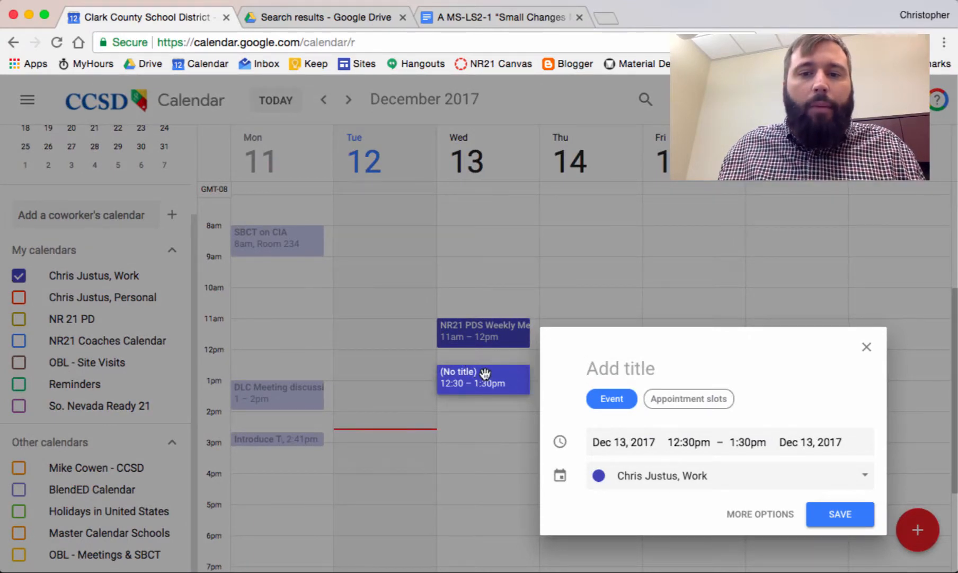
mouse_move(489, 370)
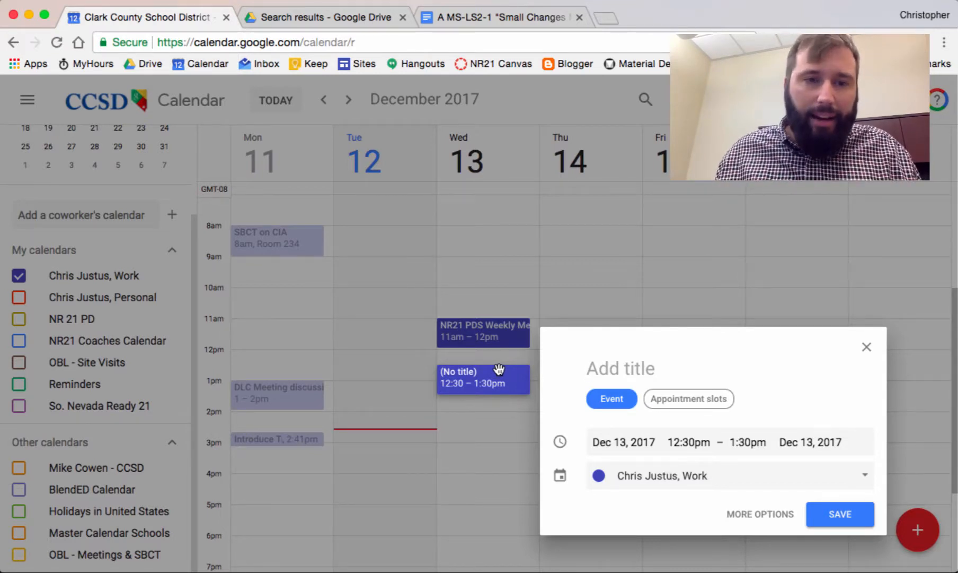
mouse_move(867, 347)
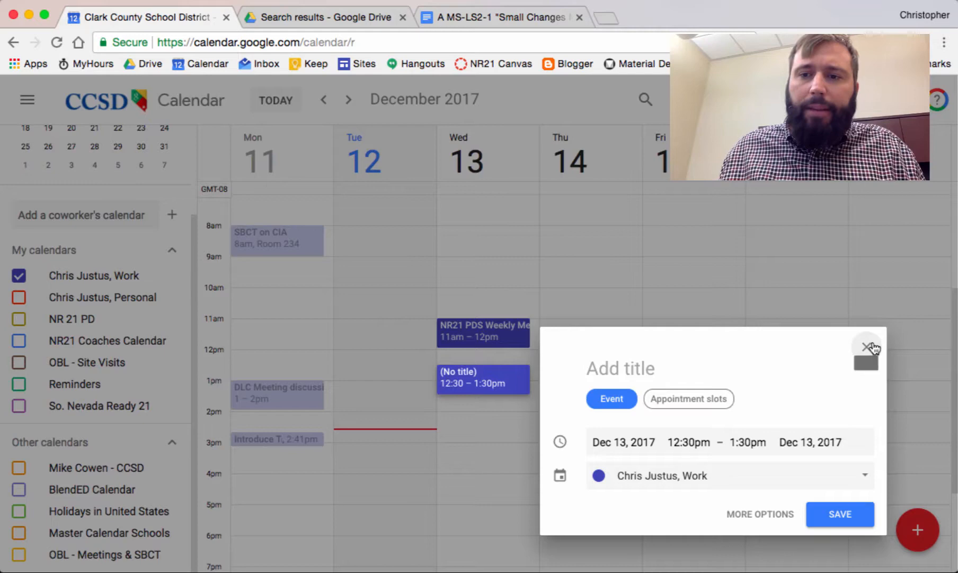
click(870, 347)
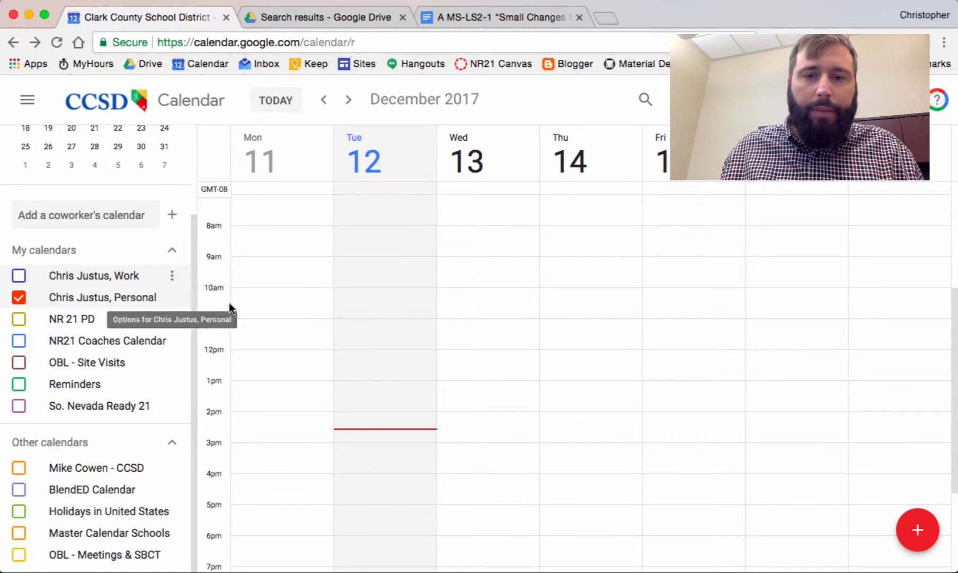
click(483, 376)
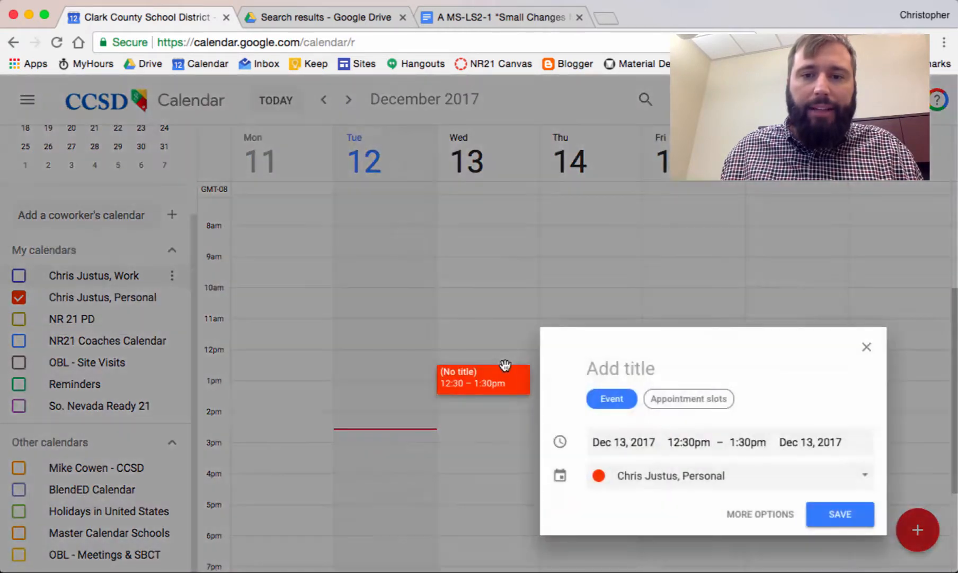
mouse_move(640, 471)
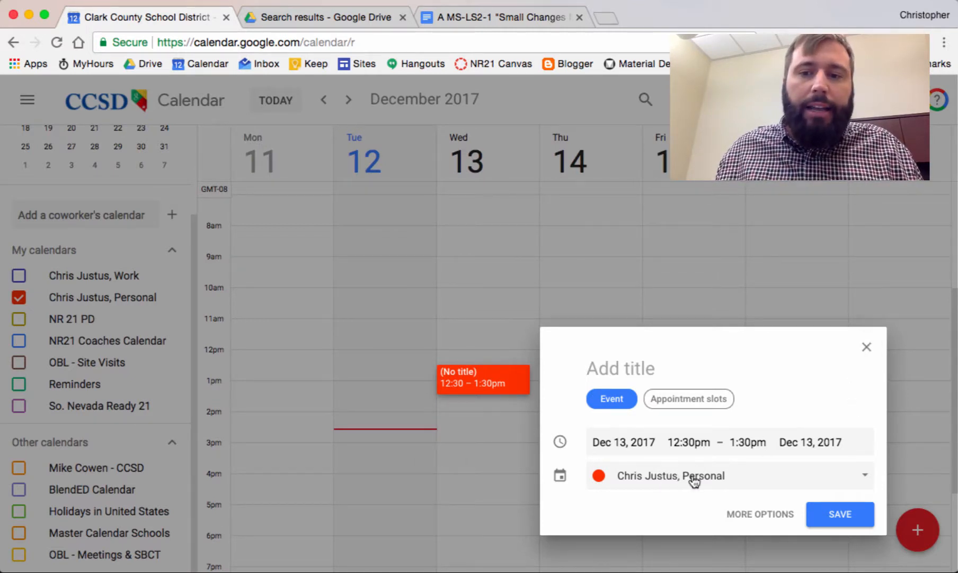
click(728, 475)
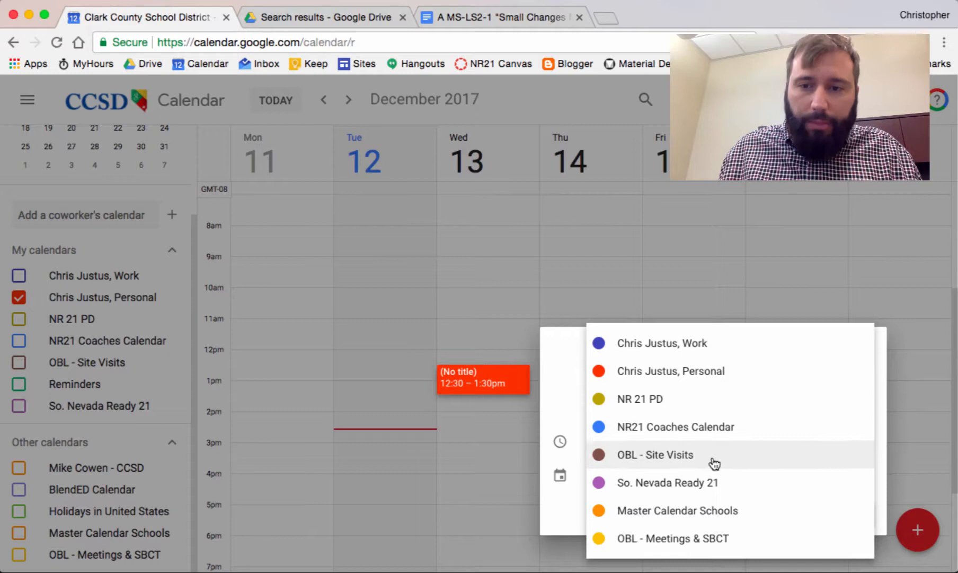
mouse_move(714, 399)
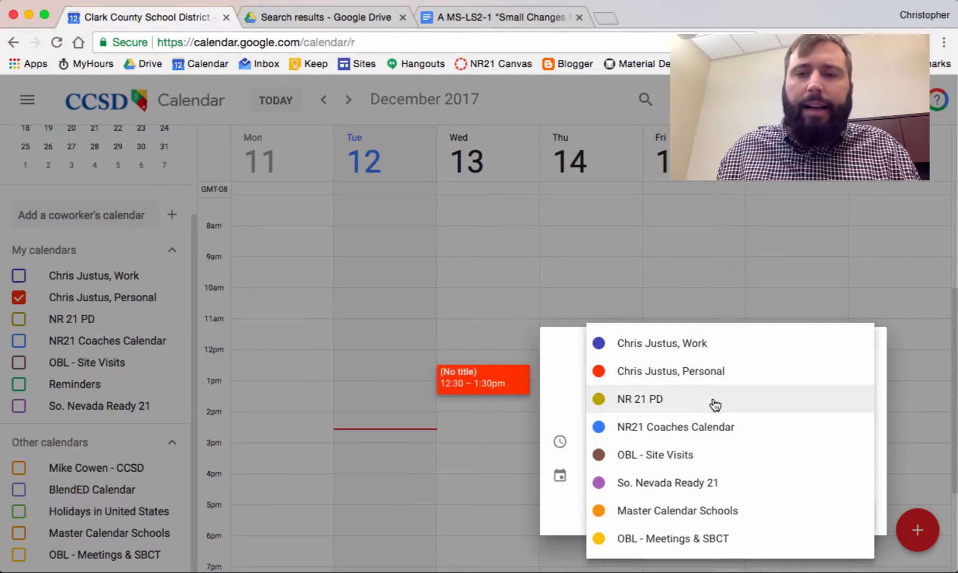
mouse_move(887, 345)
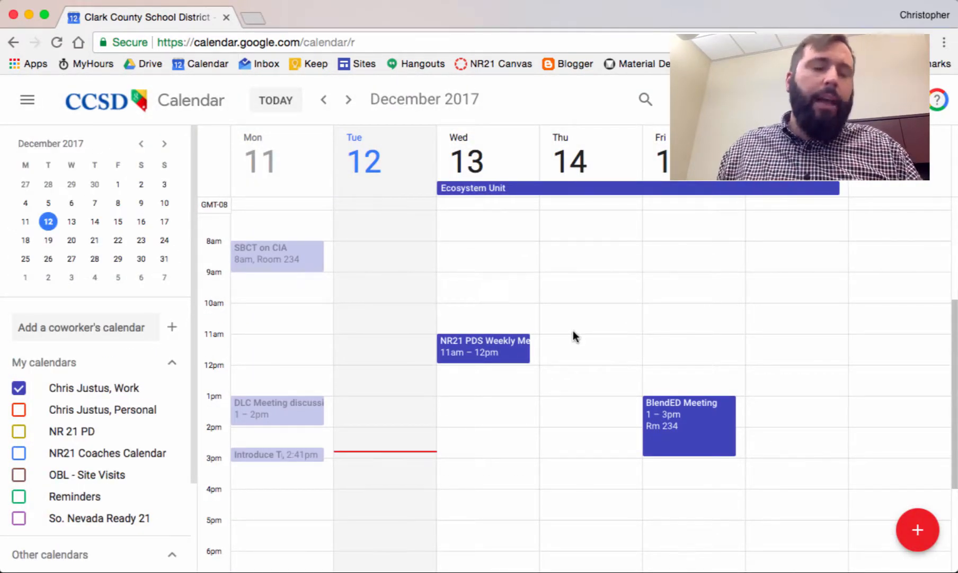
mouse_move(434, 304)
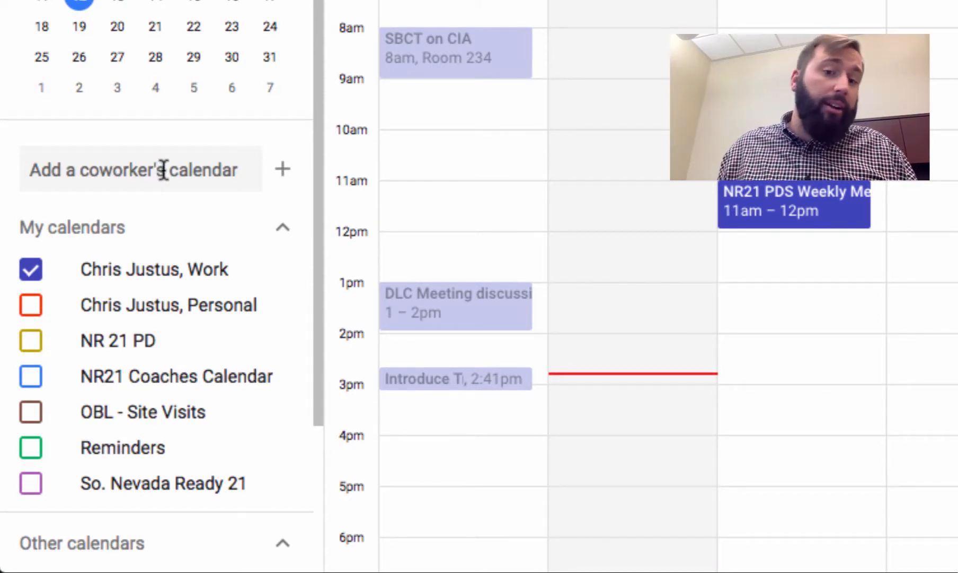
mouse_move(283, 169)
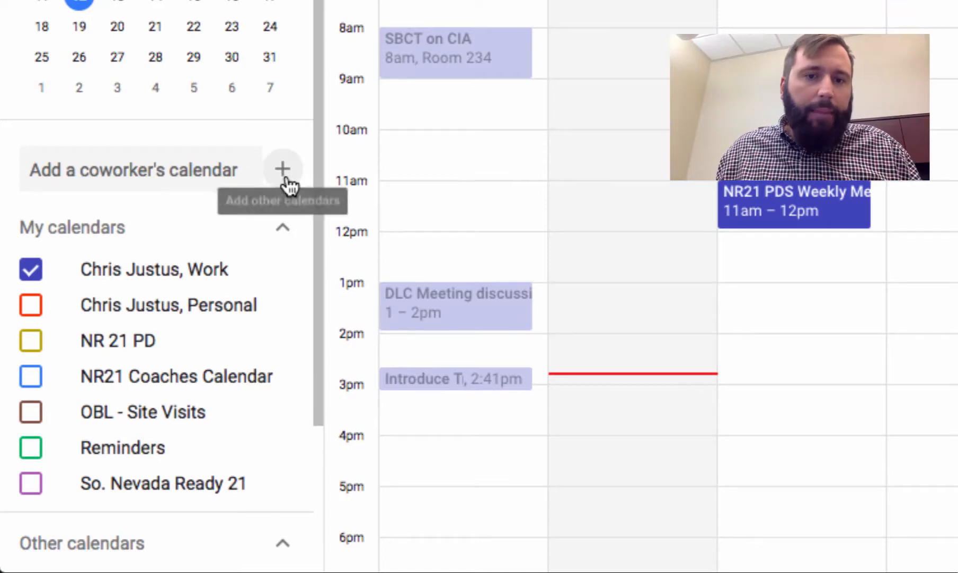
click(283, 168)
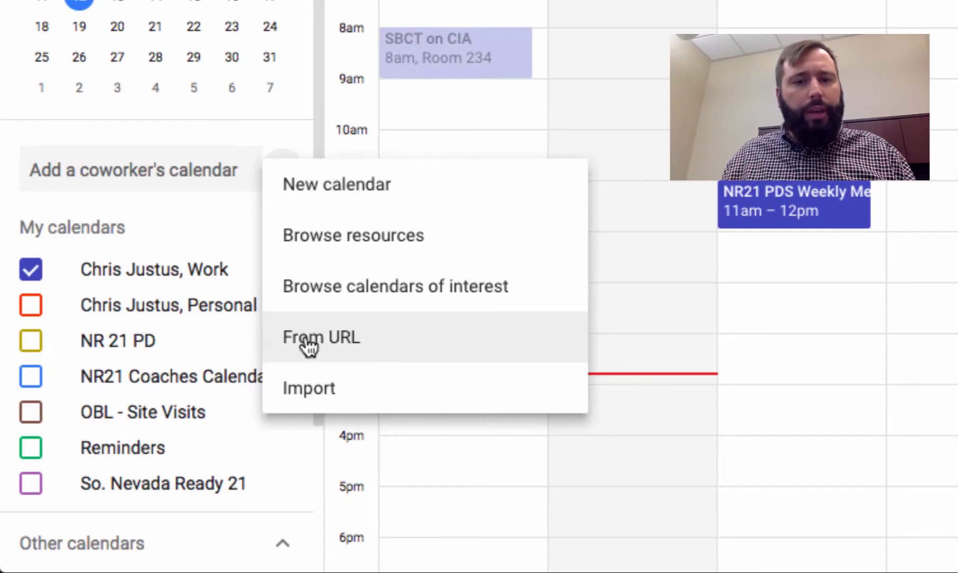
mouse_move(367, 352)
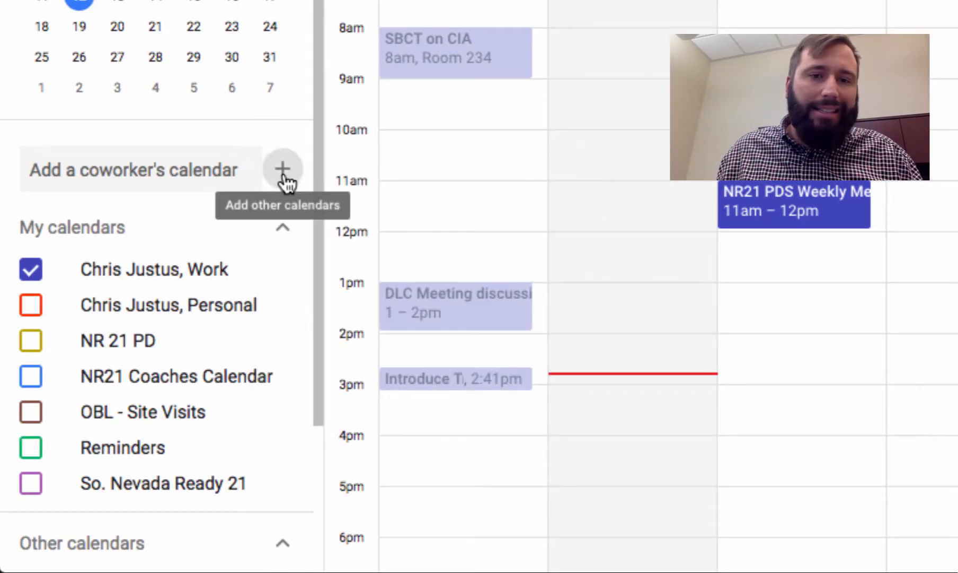
Create a new calendar named 'Biology' with the description 'Pers 2-6'
click(283, 169)
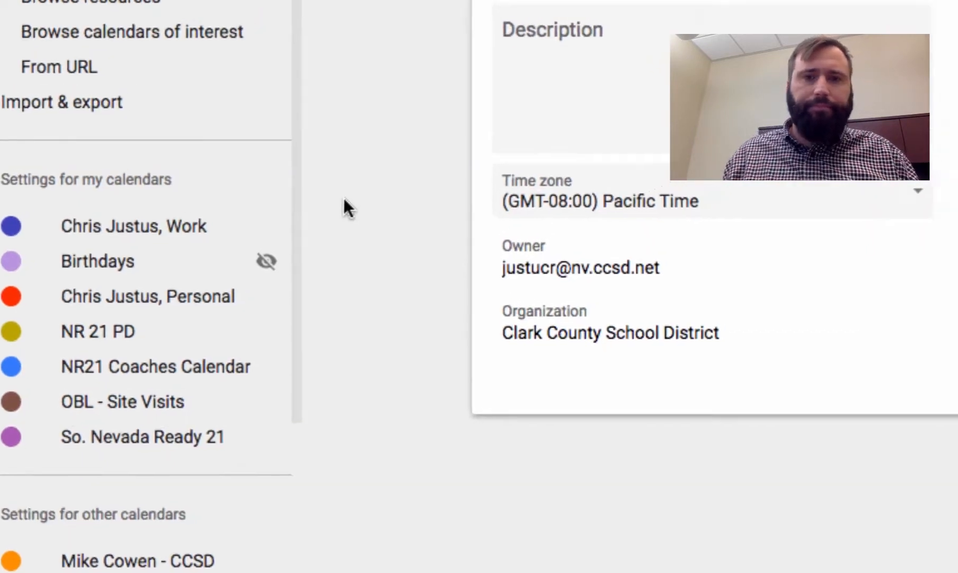
text(Biology)
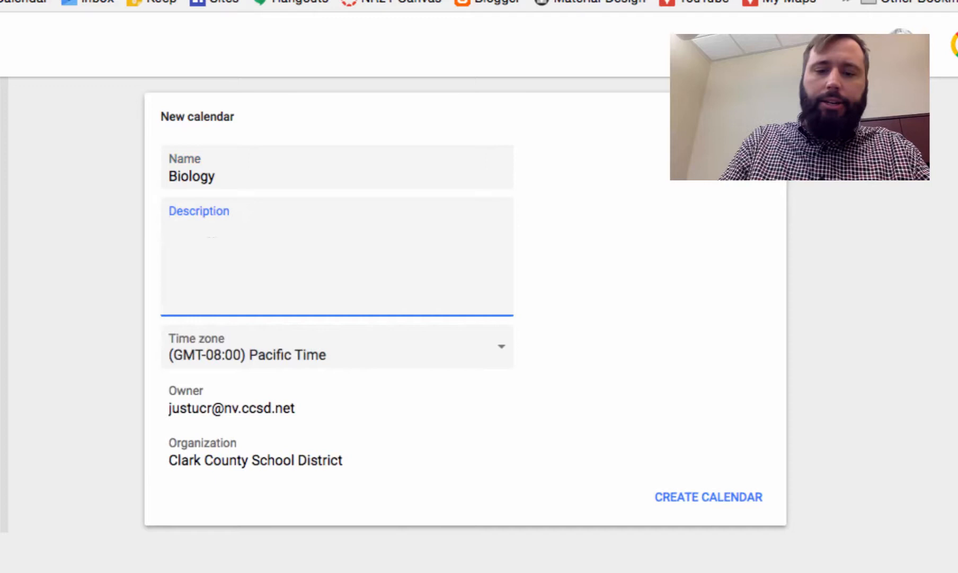
text(Pers 2)
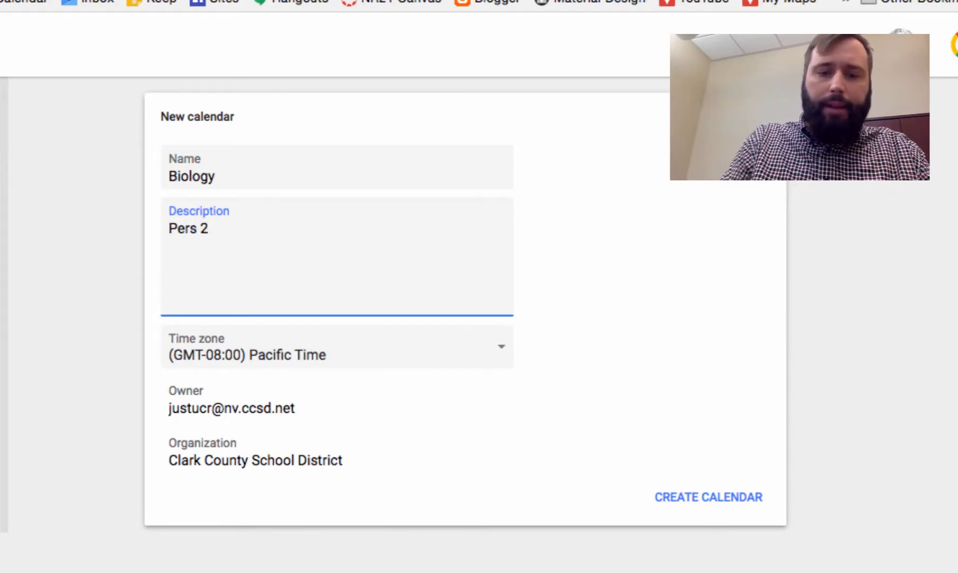
text(-6)
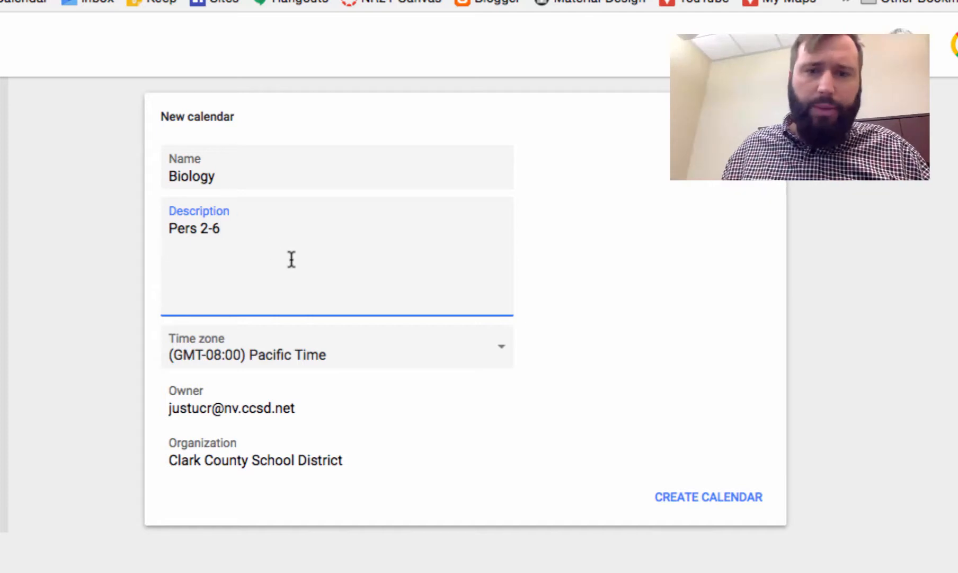
click(708, 497)
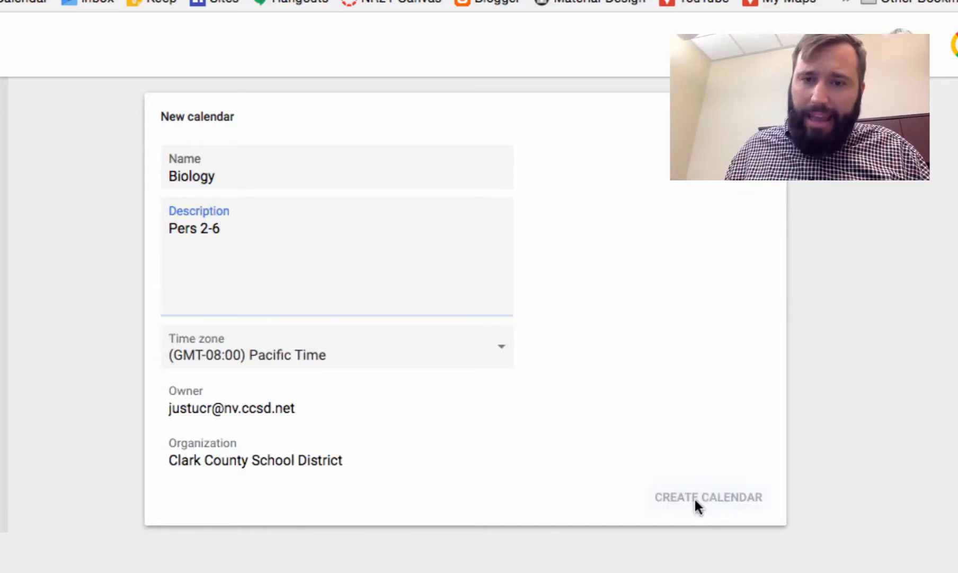
click(707, 497)
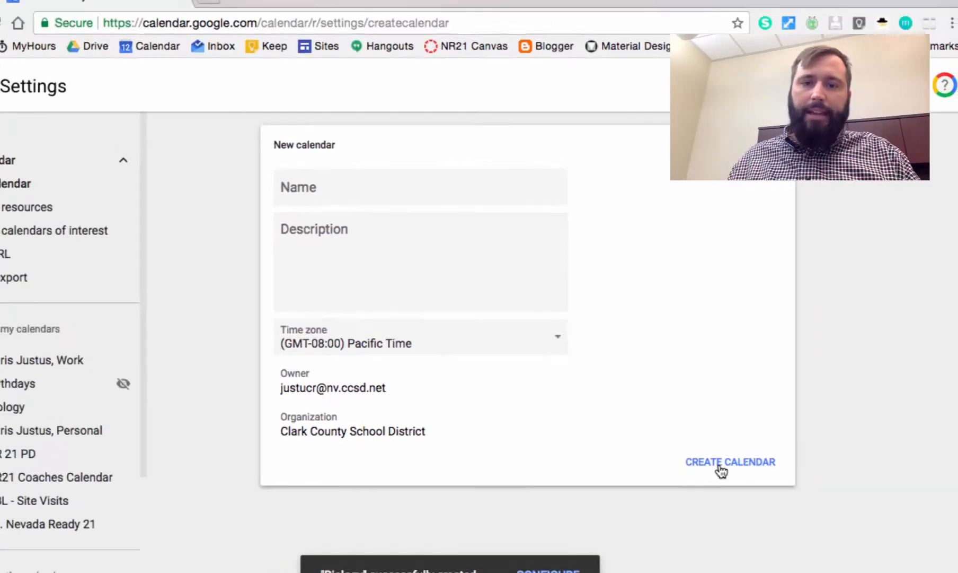
click(730, 461)
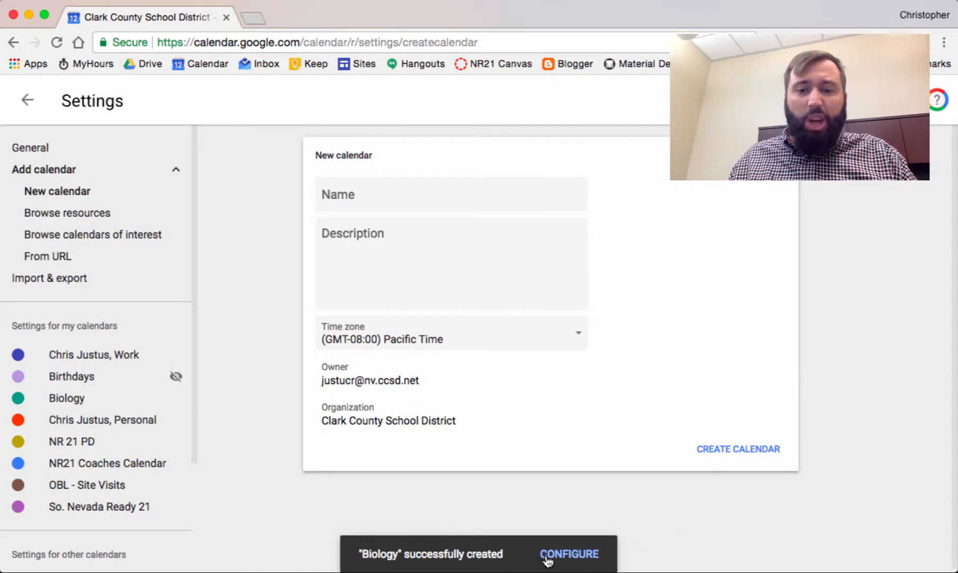
click(569, 553)
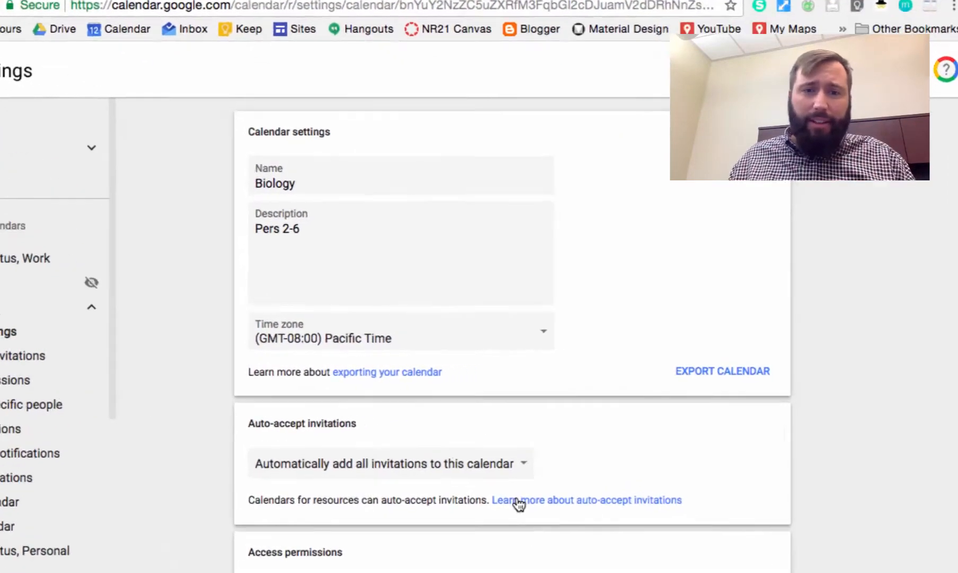
scroll(down, 3)
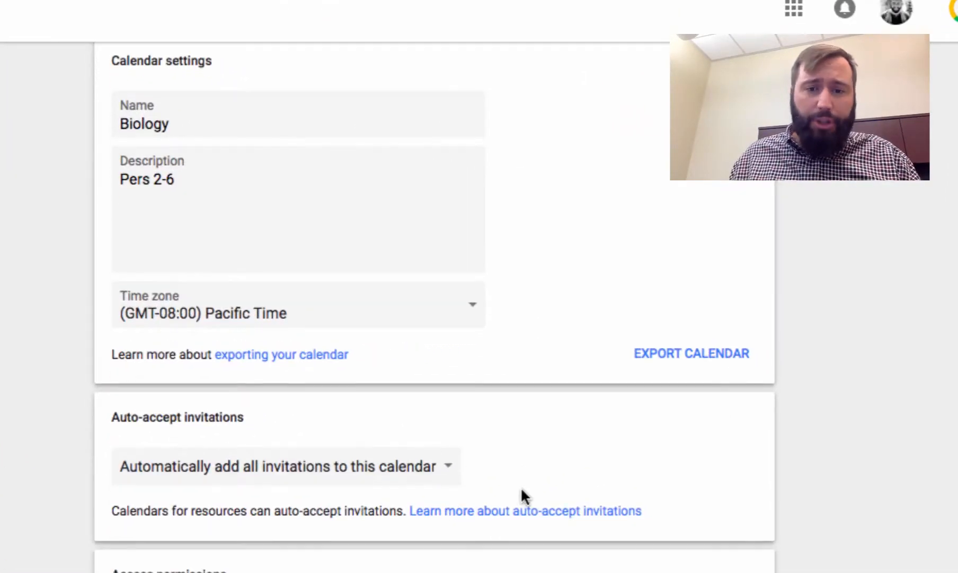
scroll(down, 3)
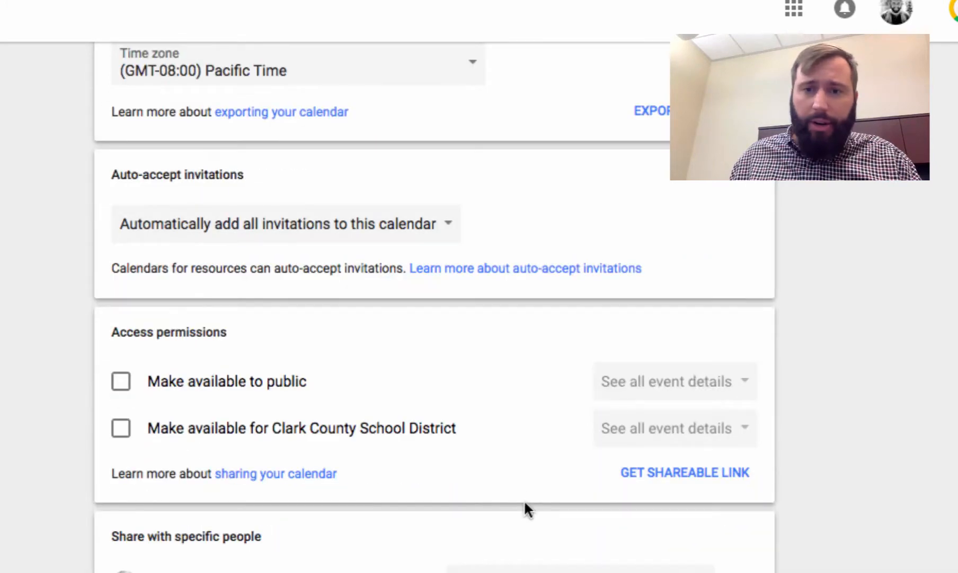
scroll(down, 3)
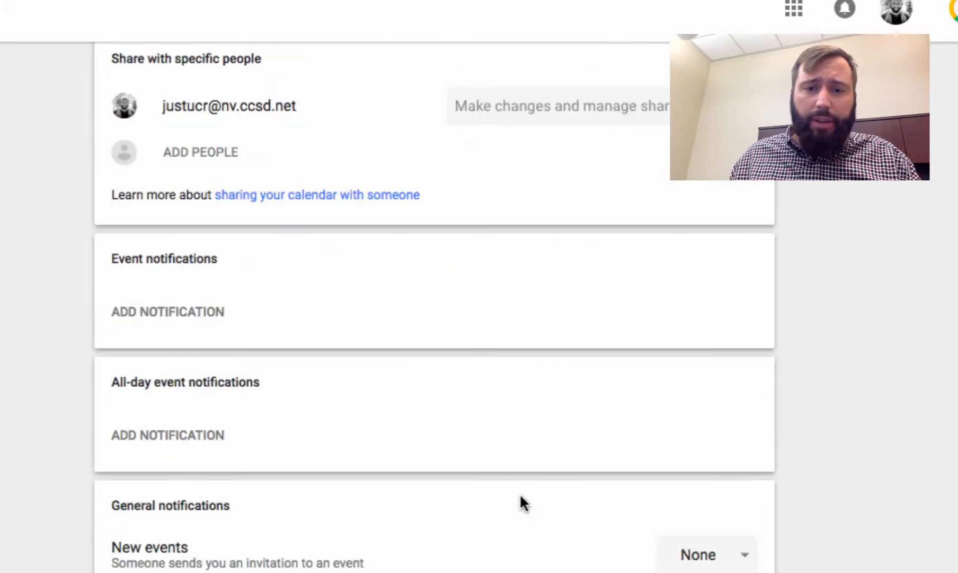
scroll(down, 3)
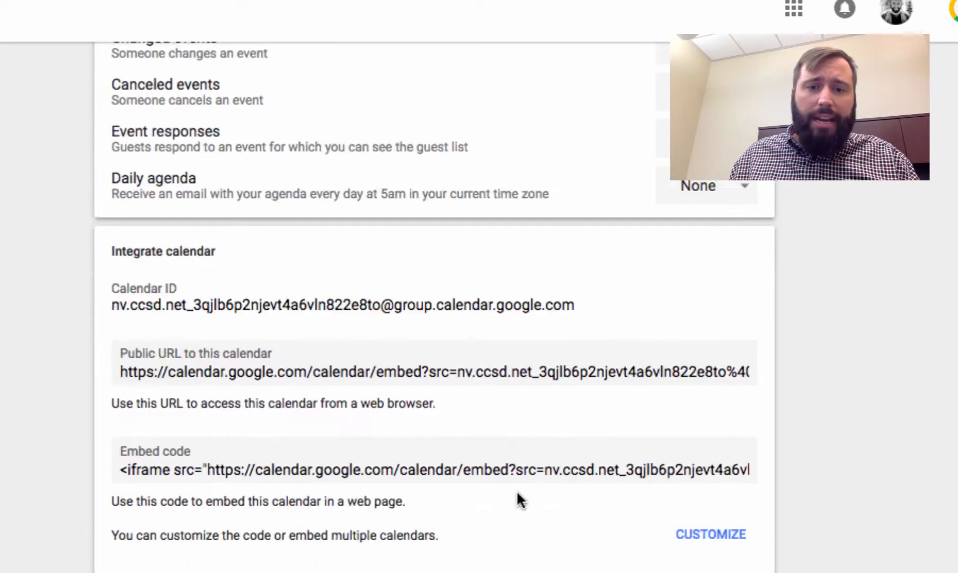
scroll(down, 3)
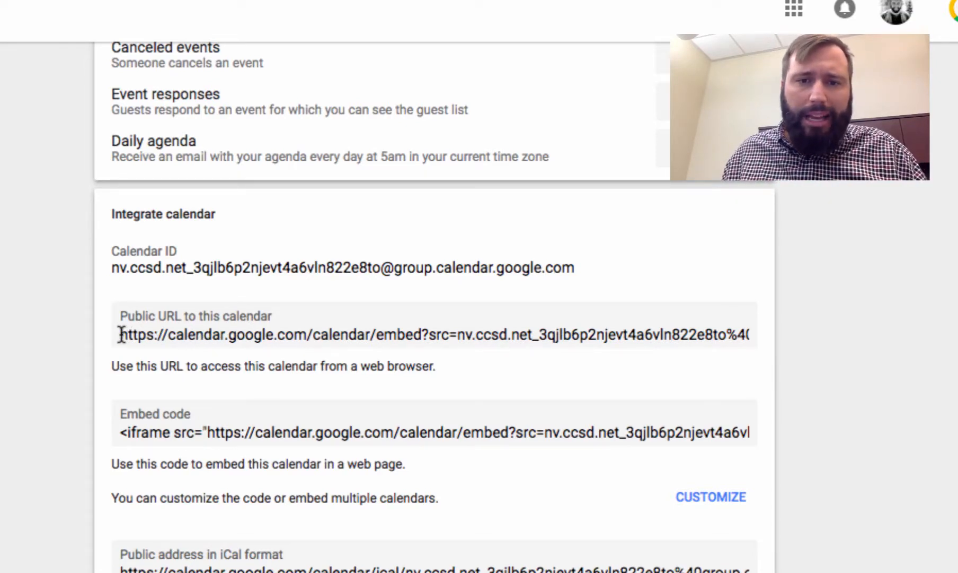
triple_click(428, 335)
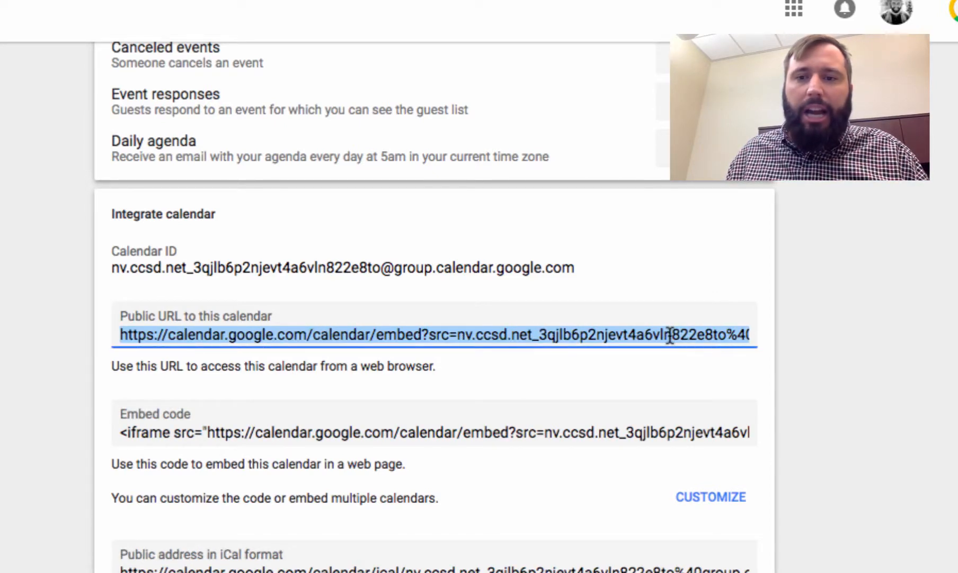
mouse_move(375, 355)
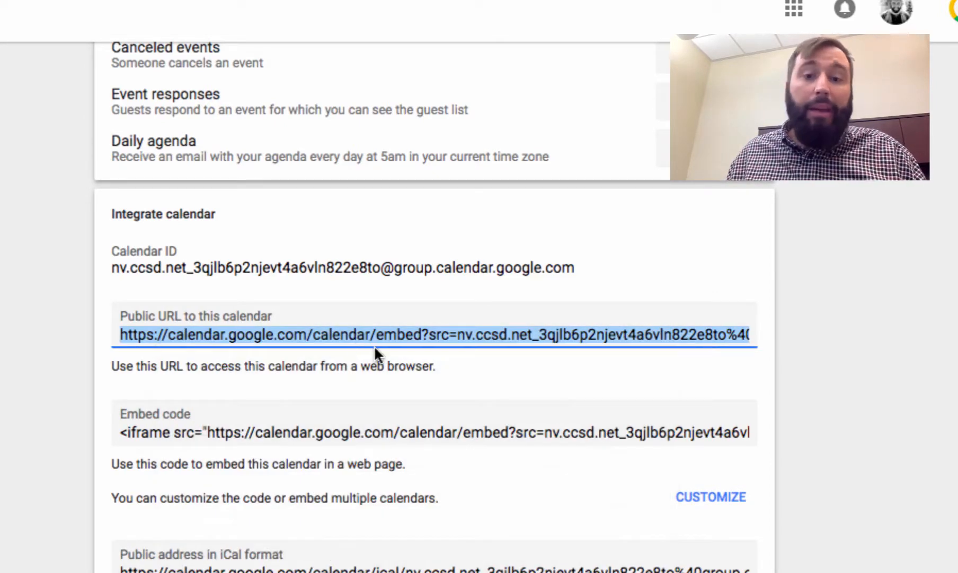
scroll(down, 3)
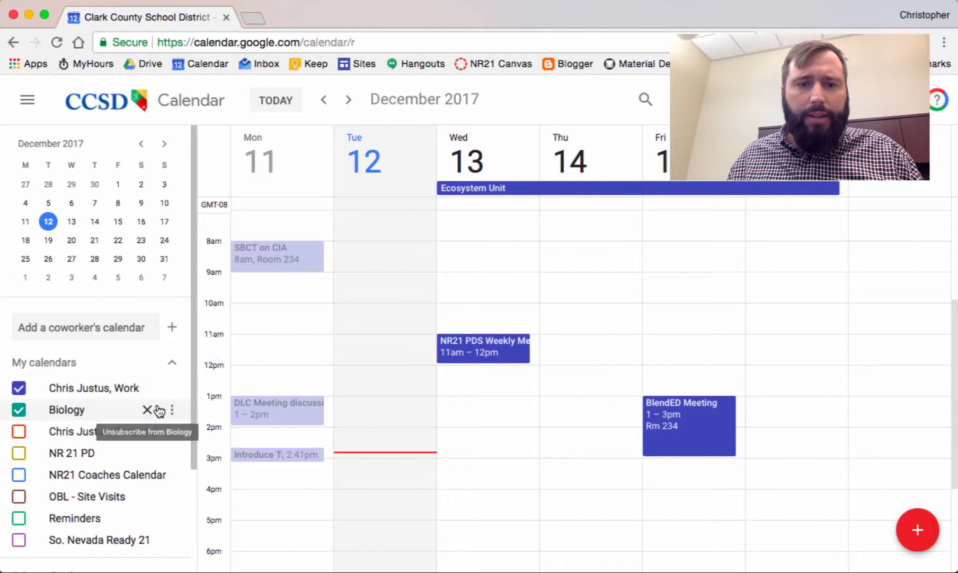
Hide the Work calendar so only Biology shows, and start a Tuesday 11am event
click(18, 387)
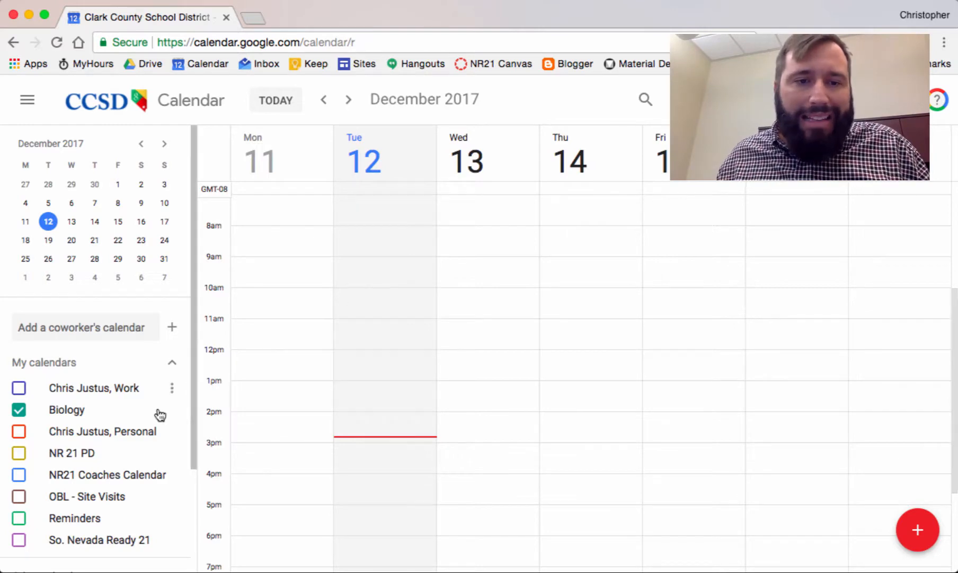
mouse_move(77, 416)
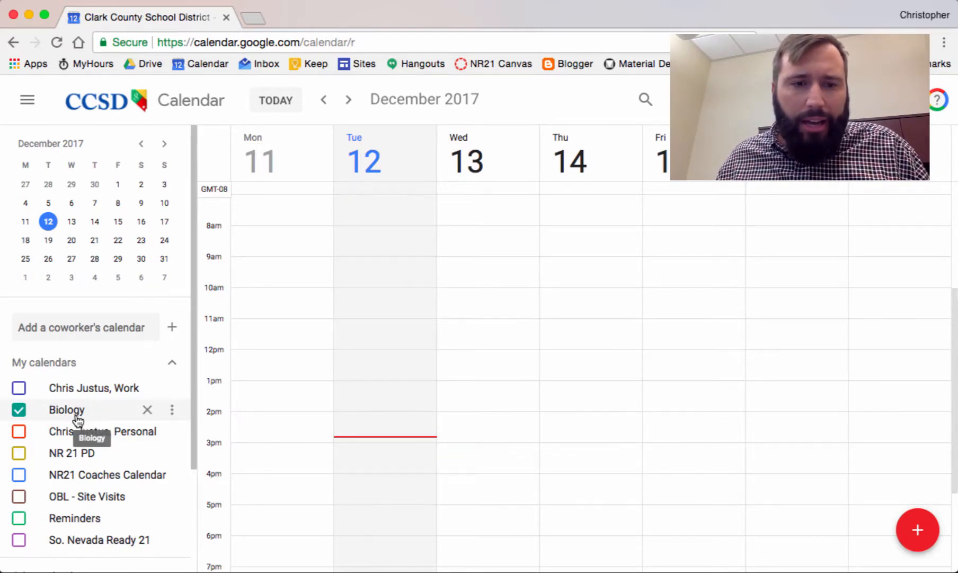
click(379, 330)
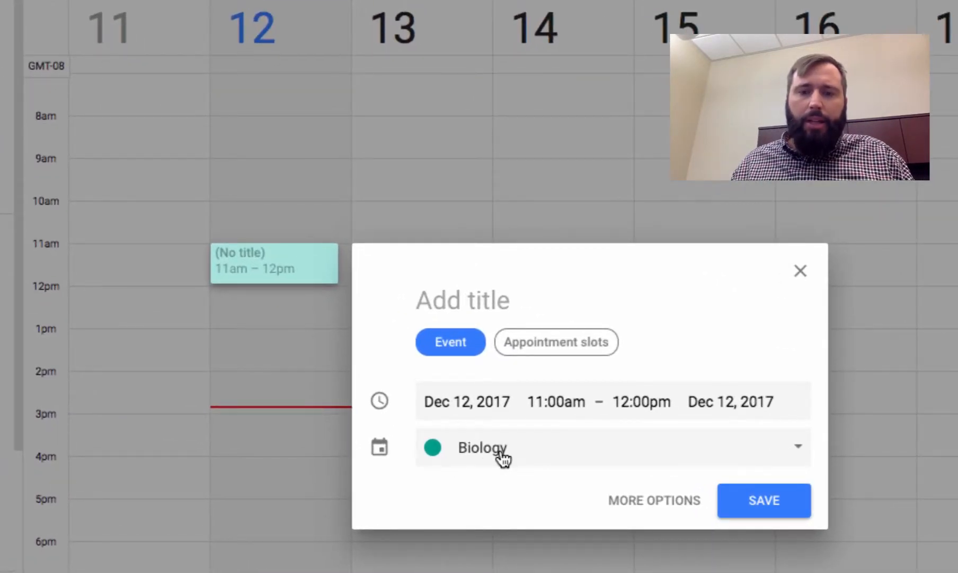
Title the Biology draft 'Ecosystem Unit' and move to the full event editor
text(Ecosystem)
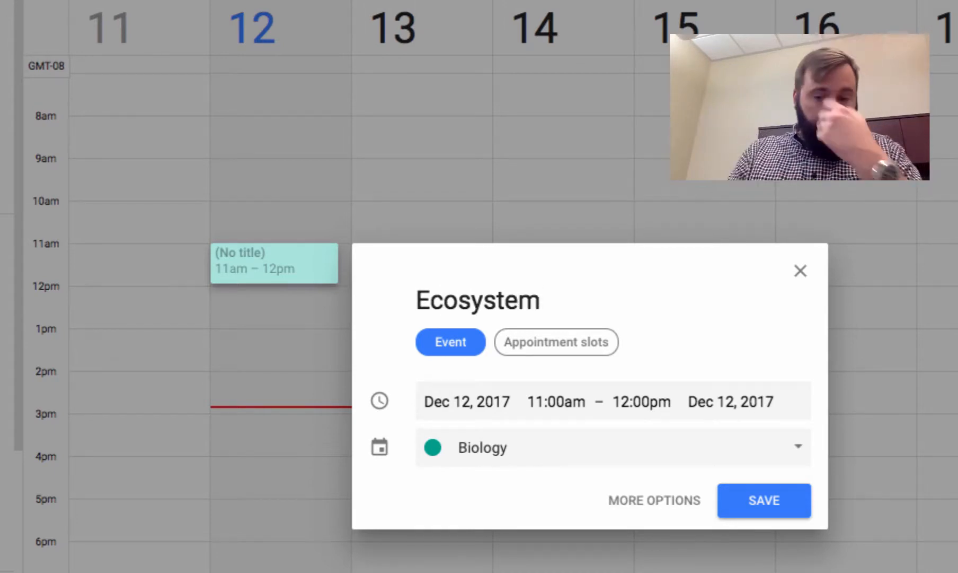
text(Unit)
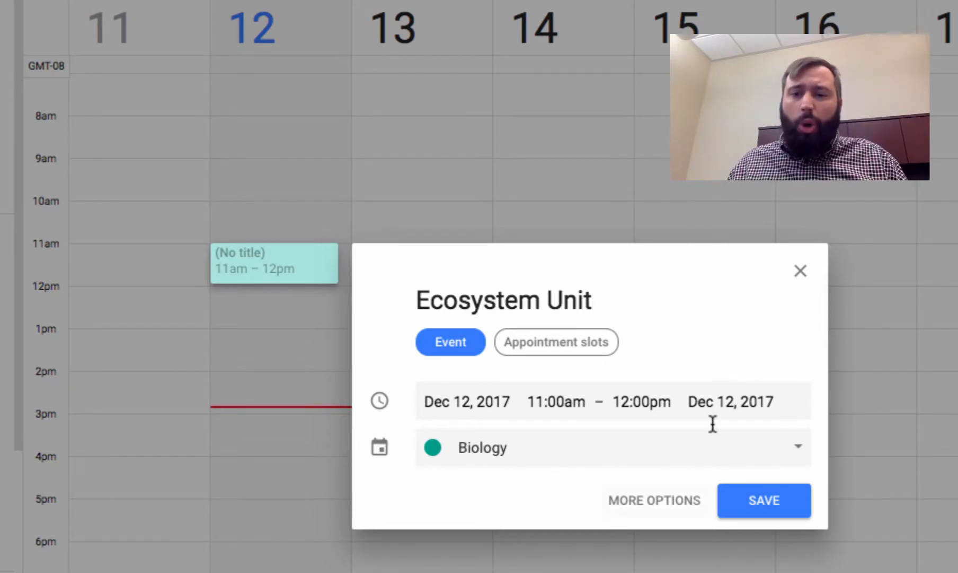
mouse_move(602, 365)
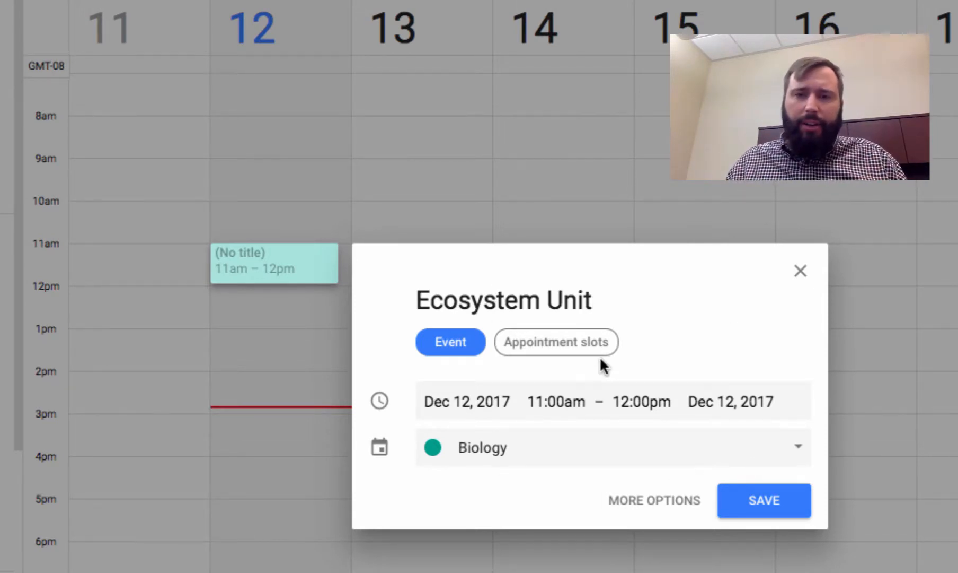
mouse_move(666, 483)
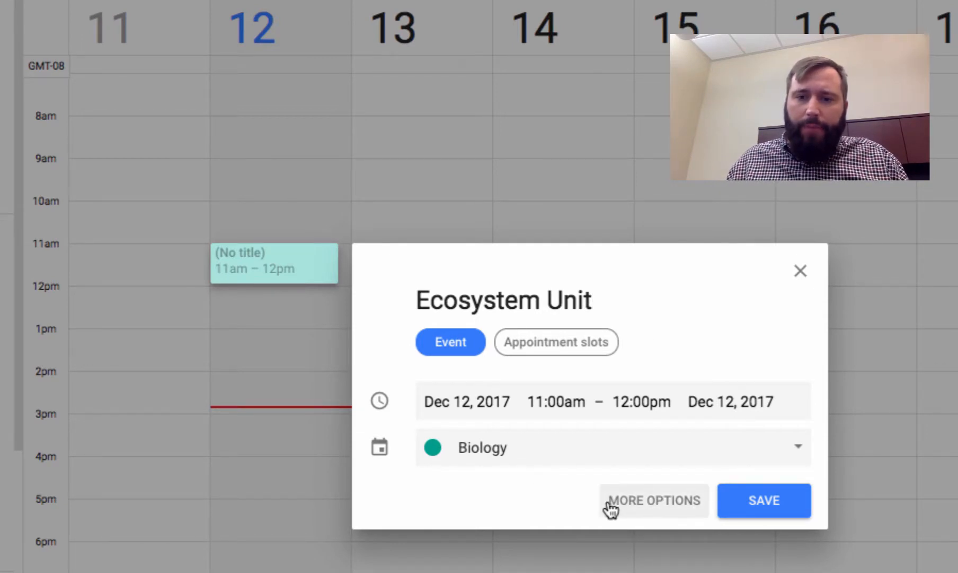
mouse_move(621, 517)
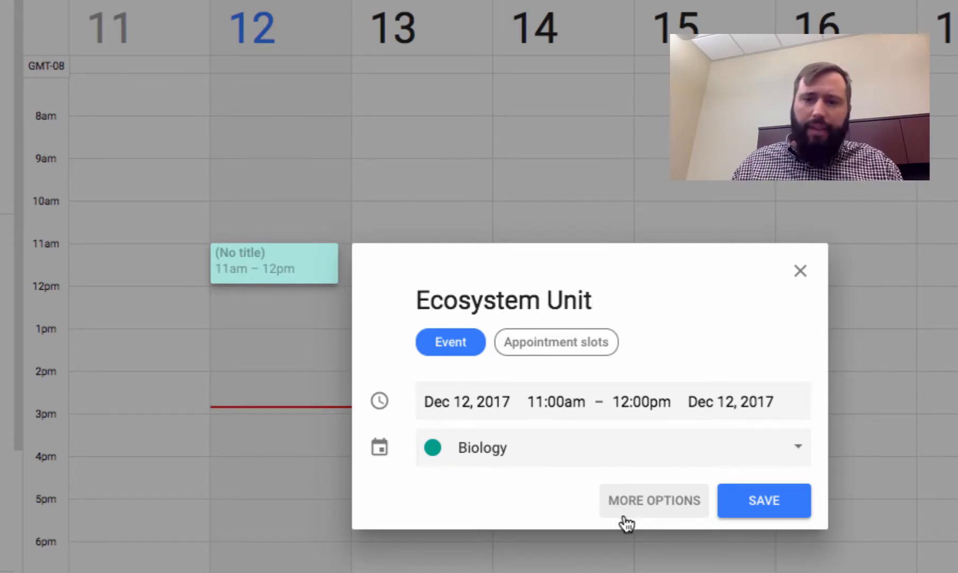
click(654, 500)
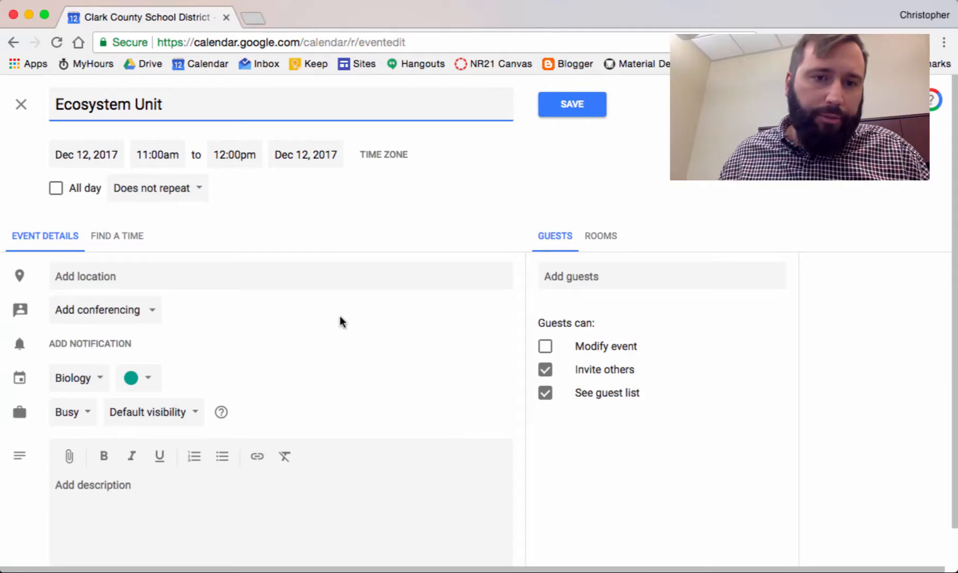
mouse_move(40, 272)
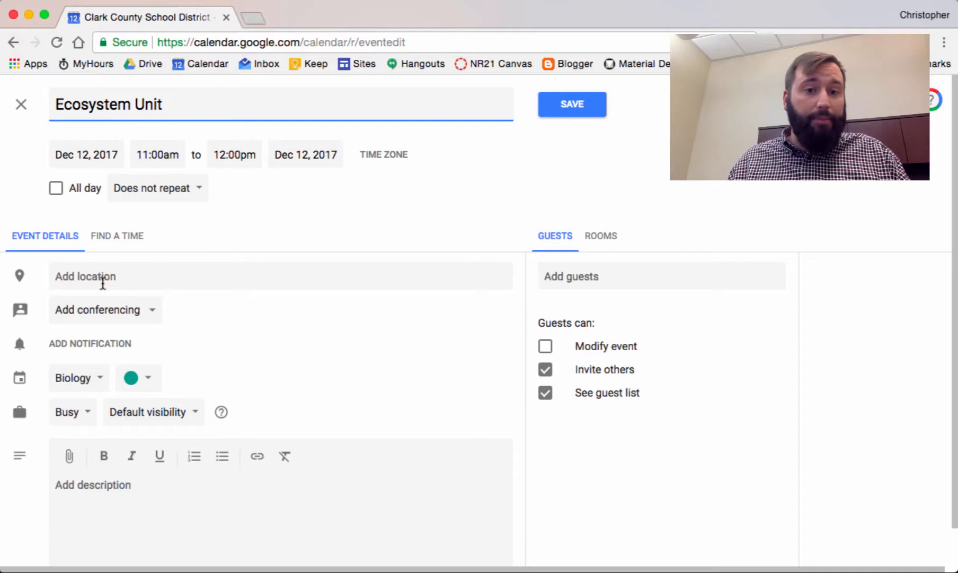
mouse_move(159, 388)
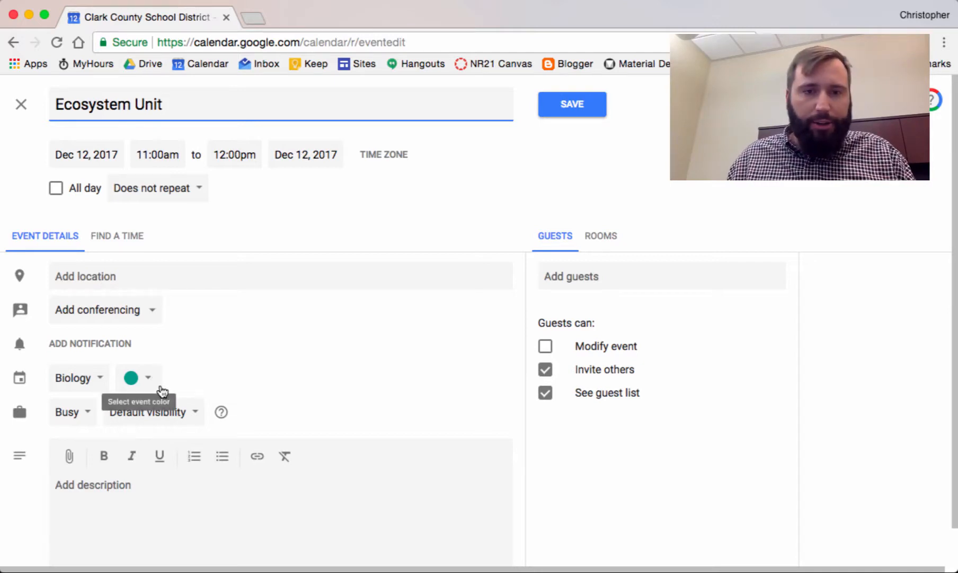
Scroll down the Ecosystem Unit event editor toward the description toolbar
scroll(down, 3)
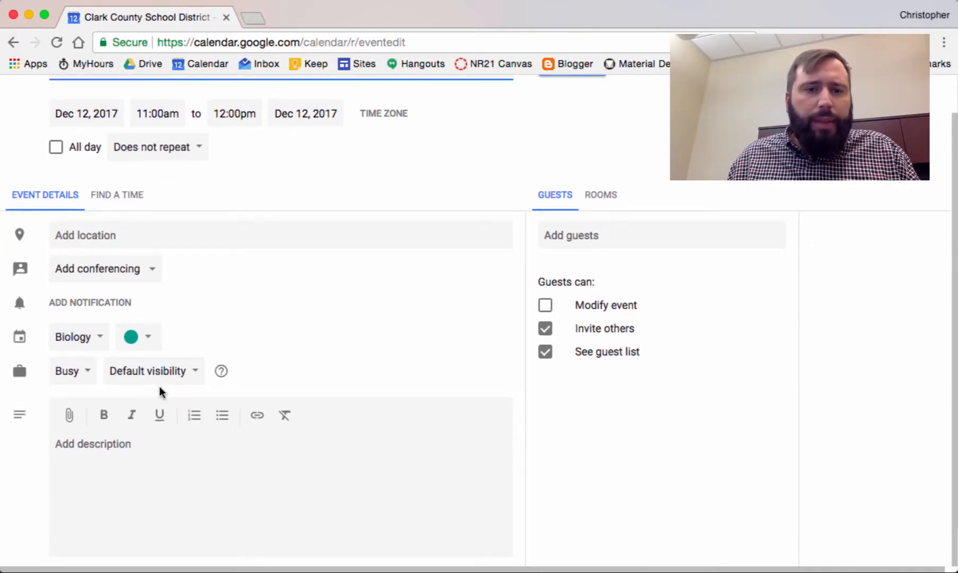
mouse_move(69, 416)
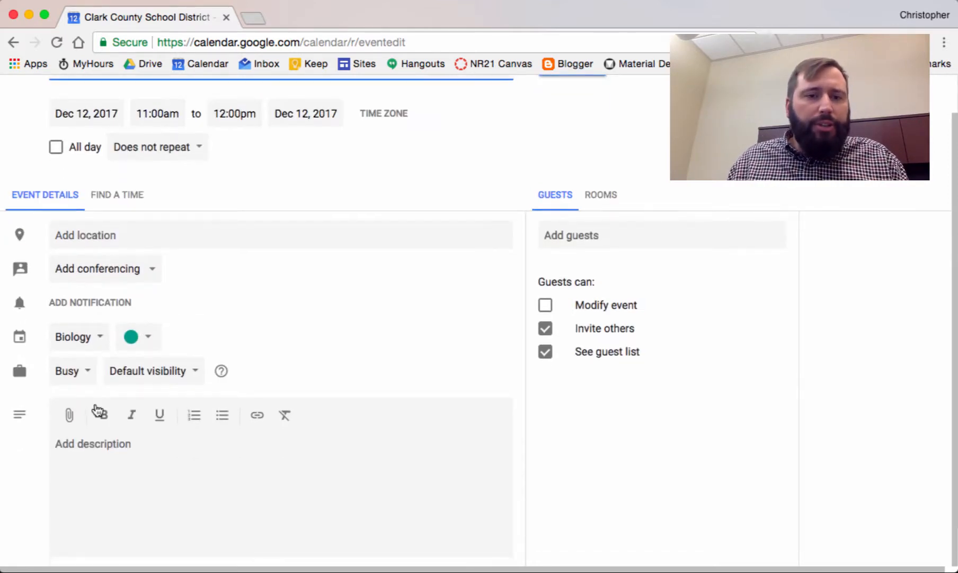
mouse_move(69, 415)
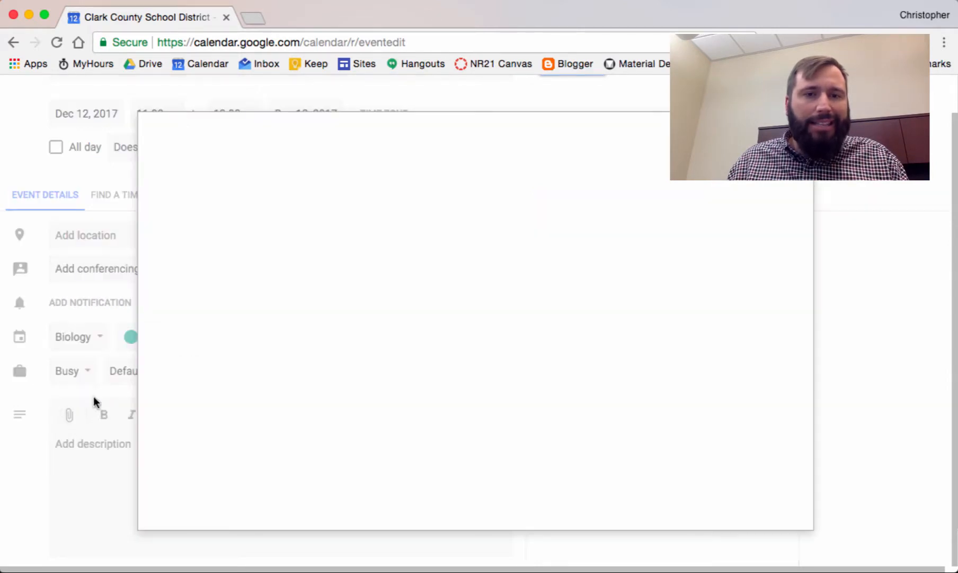
Search Drive for 'ecosystem' and attach the MS-LS2-1 article to the event
click(69, 414)
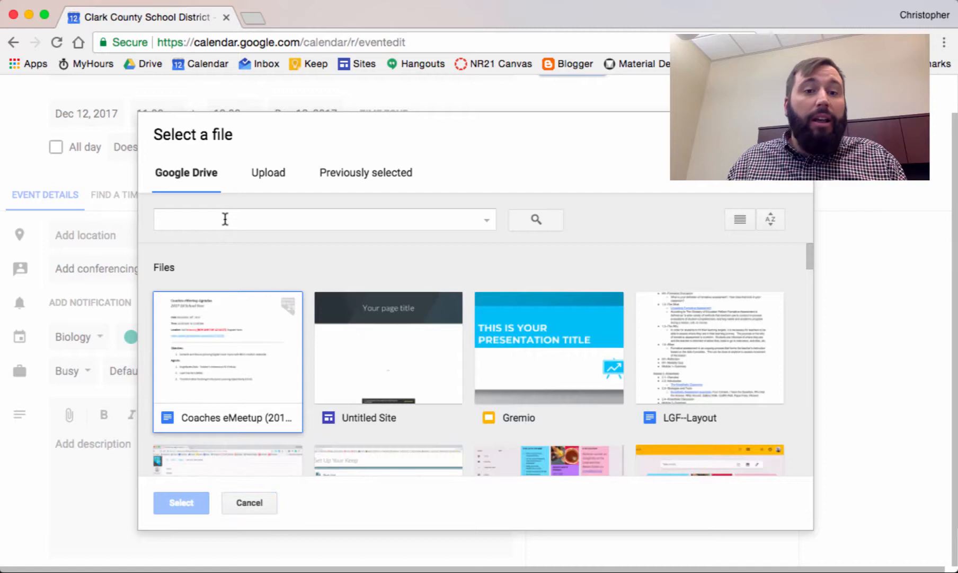
text(e)
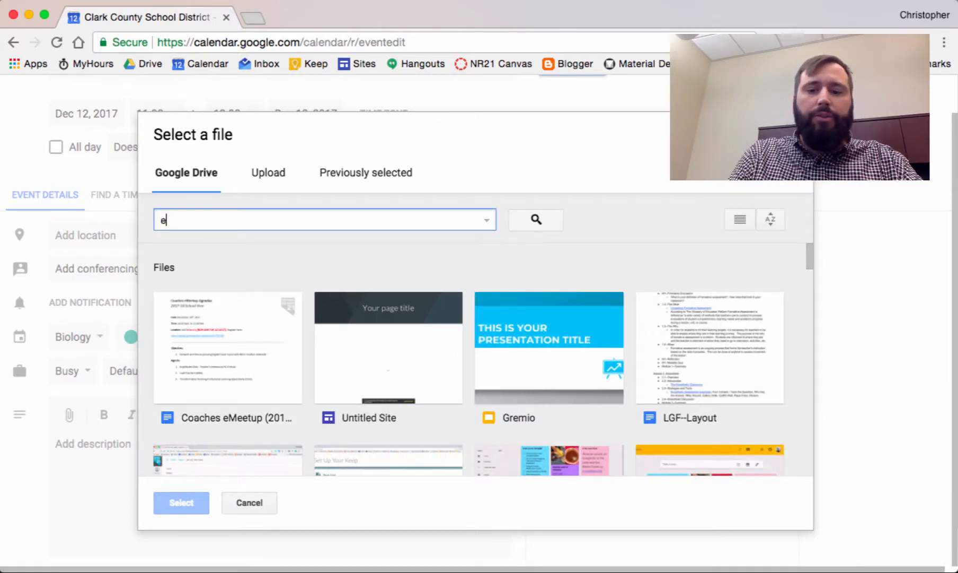
text(cosystem)
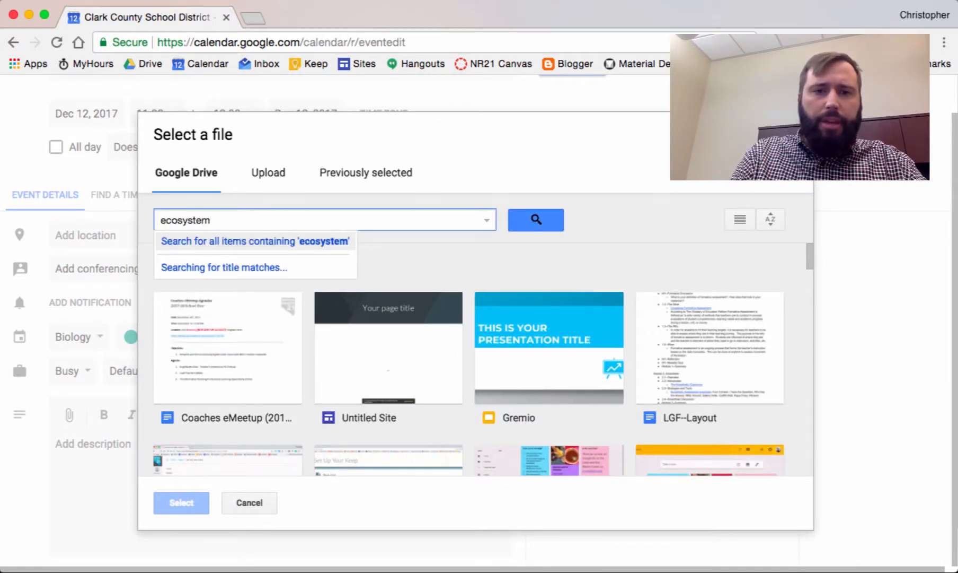
click(535, 220)
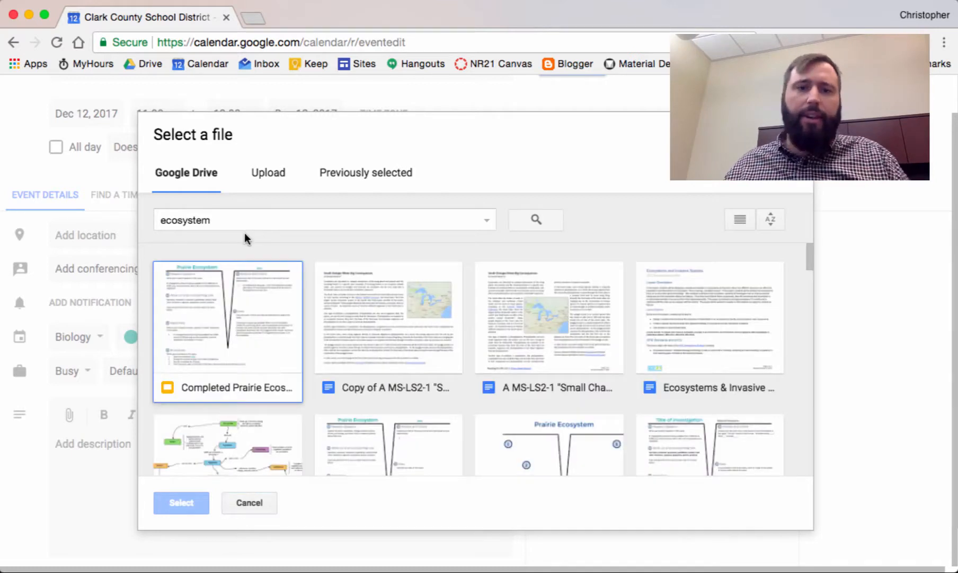
click(548, 318)
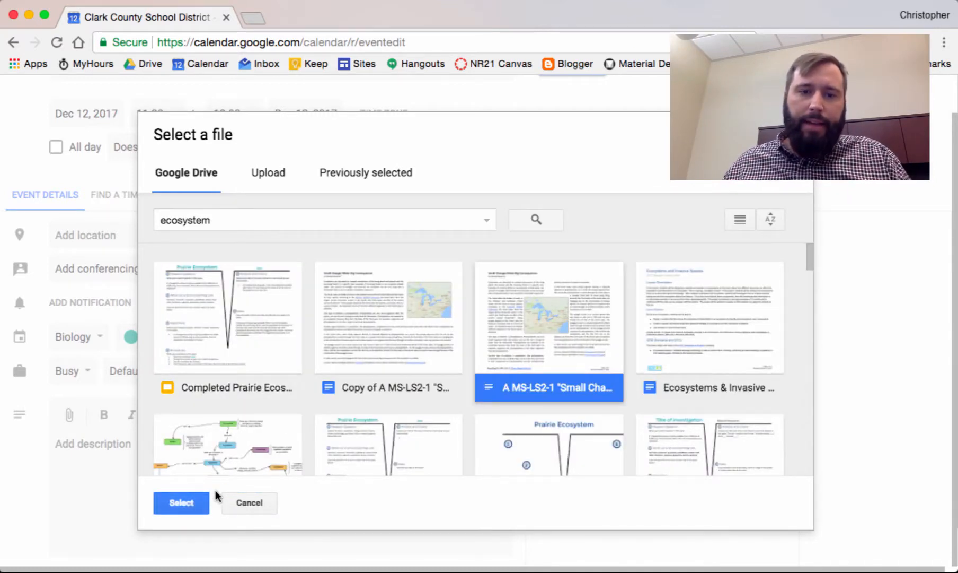
click(180, 502)
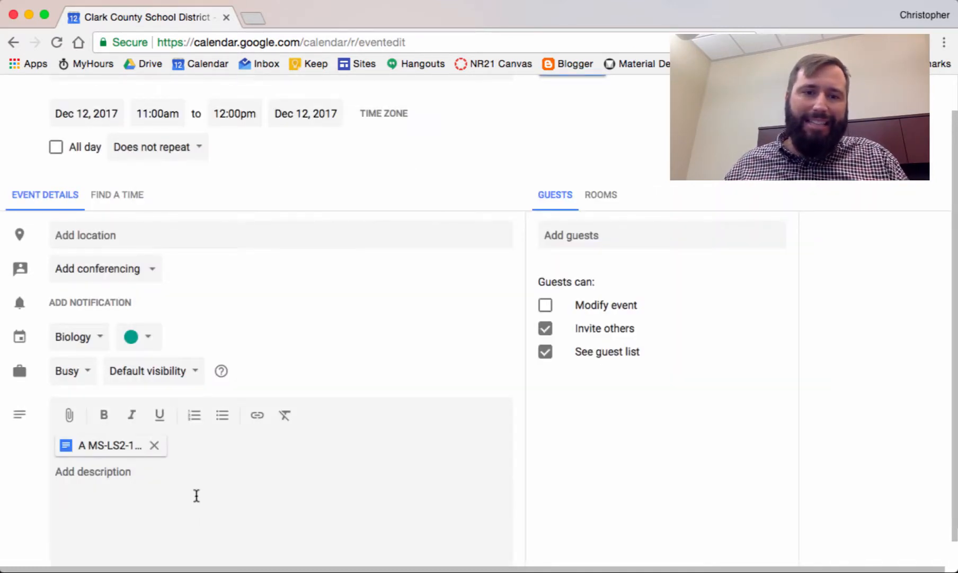
mouse_move(110, 444)
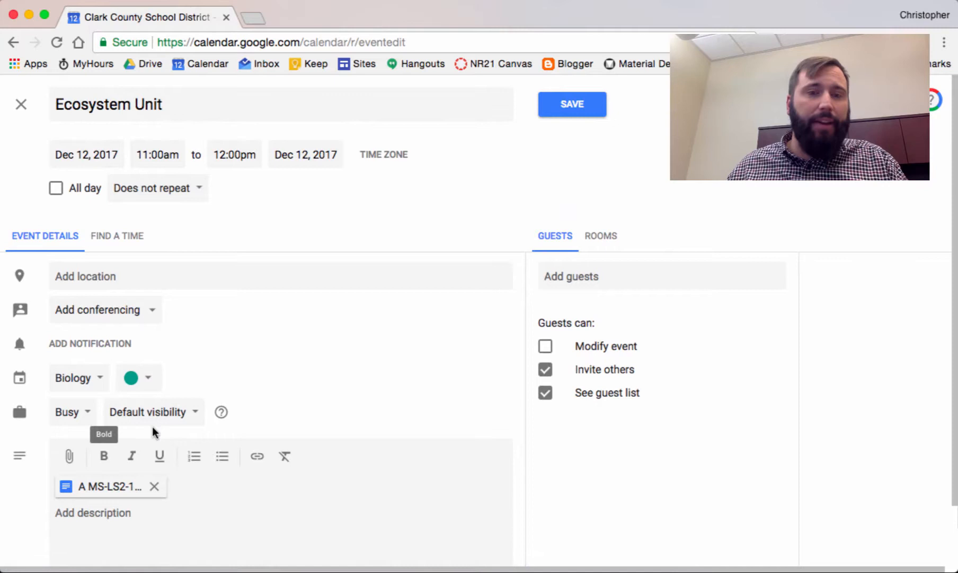
mouse_move(126, 163)
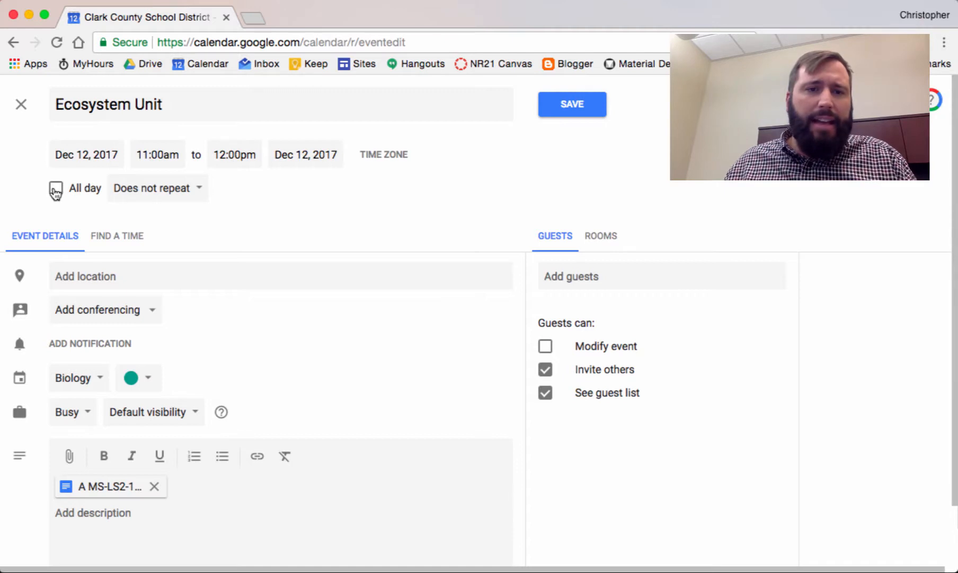
Make Ecosystem Unit an all-day event through Dec 16, 2017, and save it
click(55, 188)
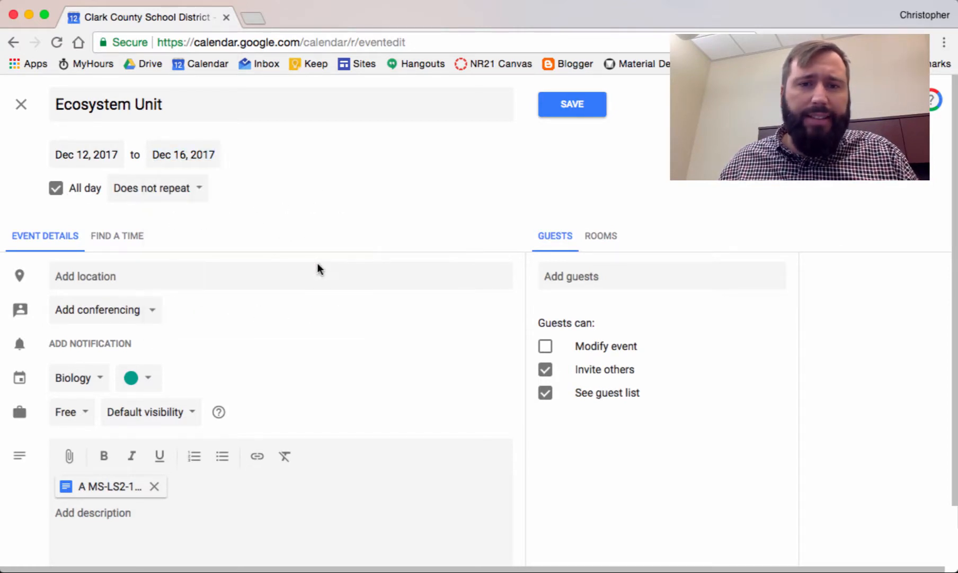
click(572, 104)
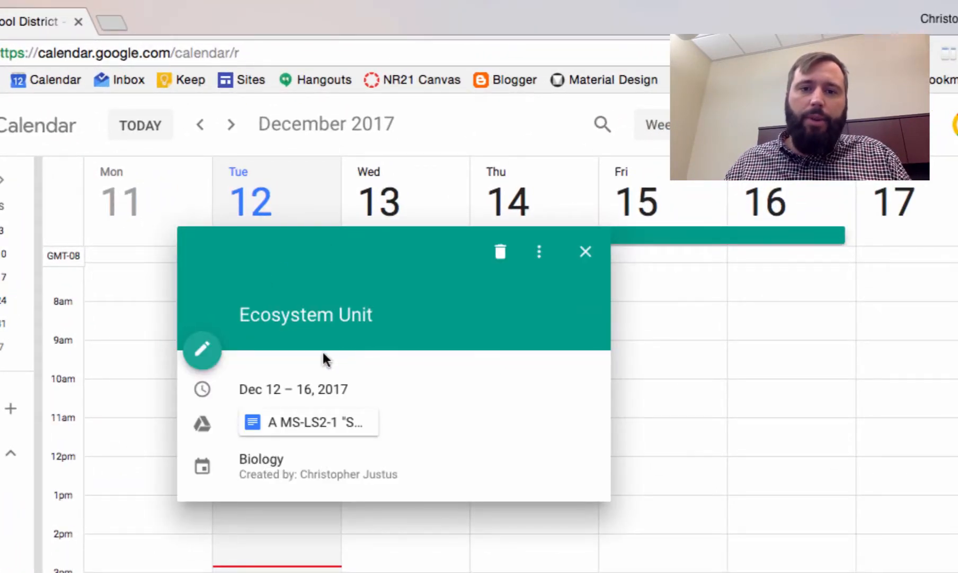
mouse_move(308, 422)
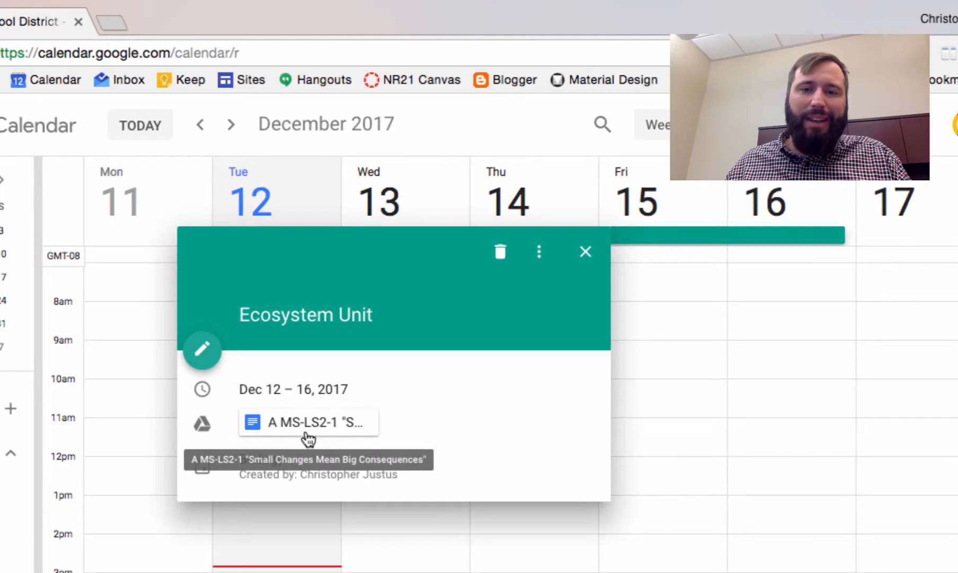
mouse_move(299, 433)
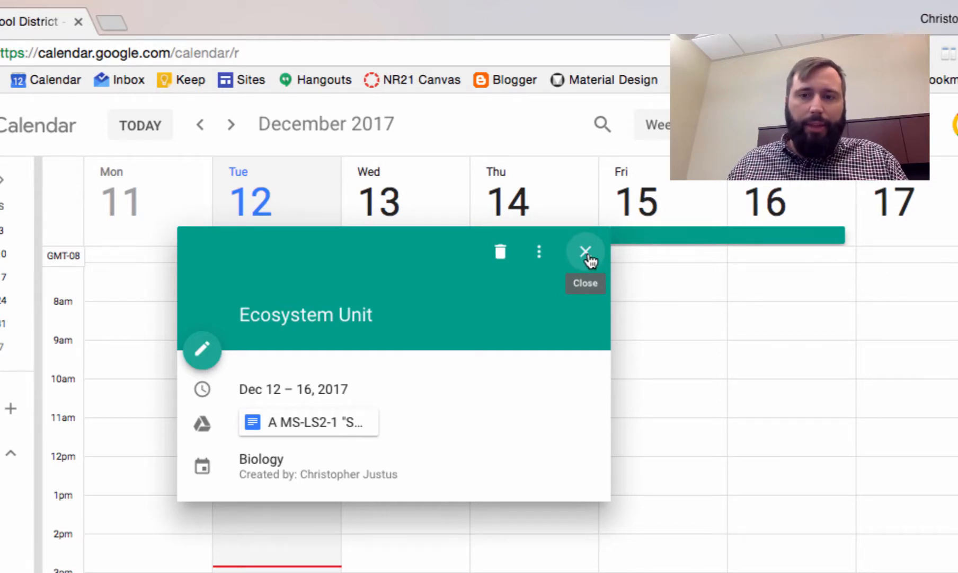
Close the Ecosystem Unit event details card
click(584, 250)
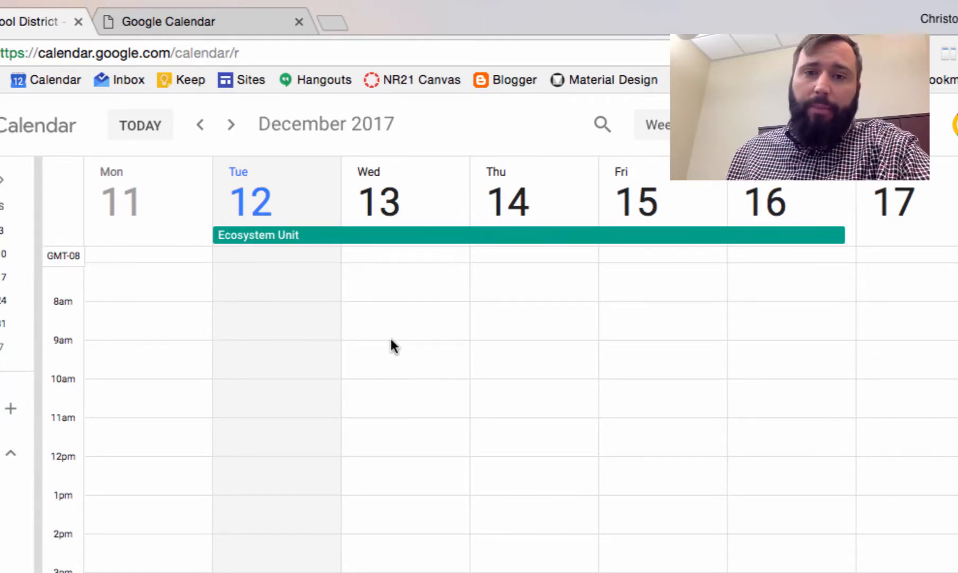
mouse_move(386, 342)
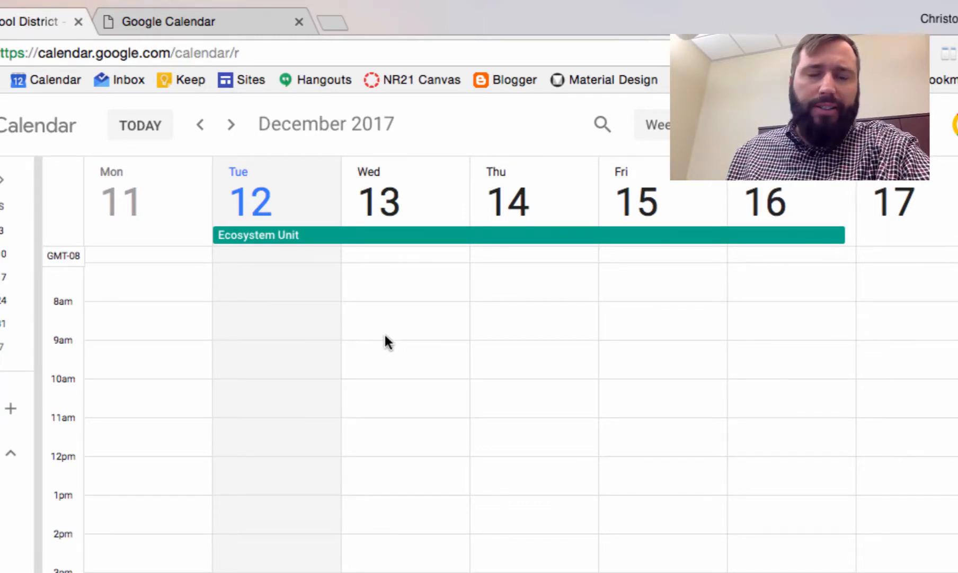
mouse_move(456, 332)
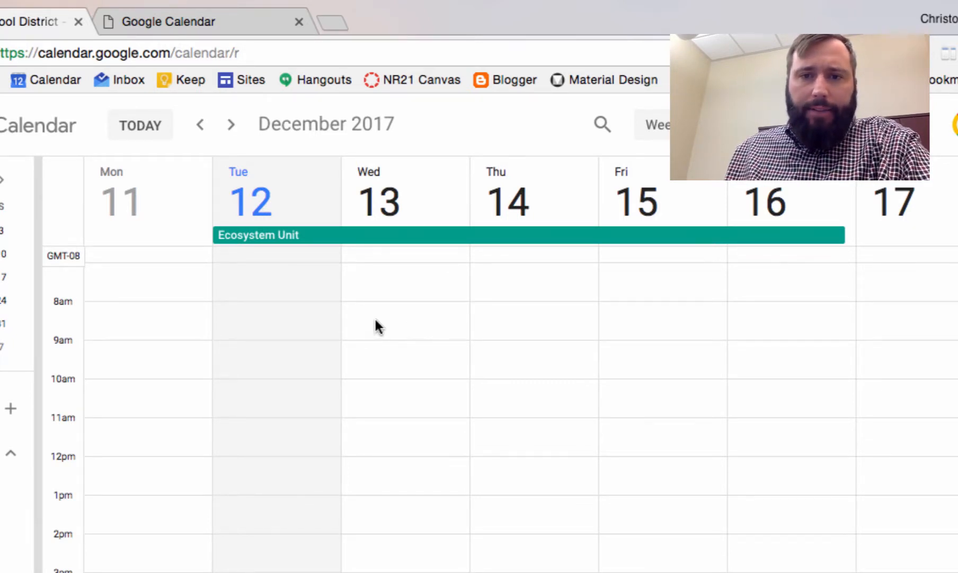
Create 'Grades' appointment slots on Wednesday Dec 13, 8am–2:30pm, in 60-minute slots
click(379, 327)
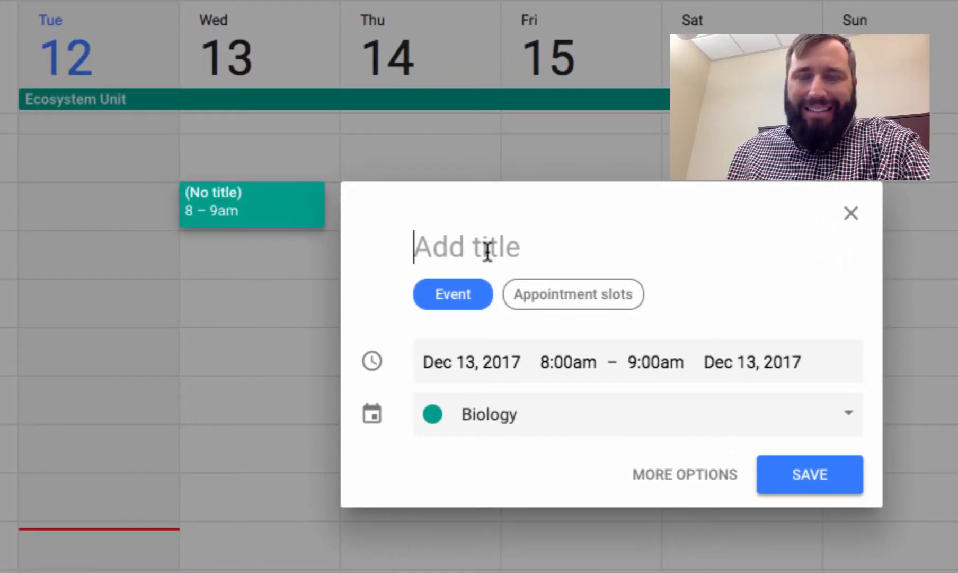
mouse_move(523, 303)
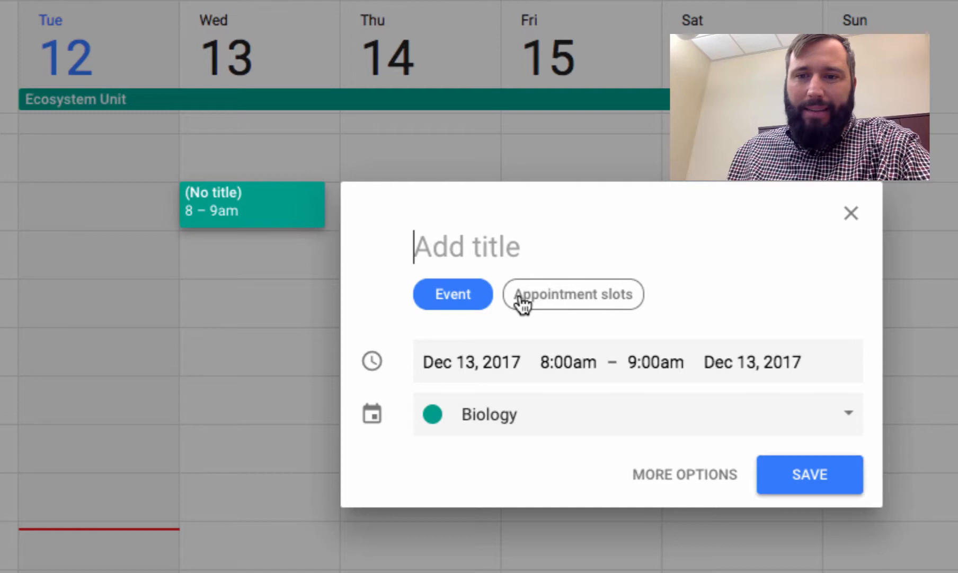
click(572, 294)
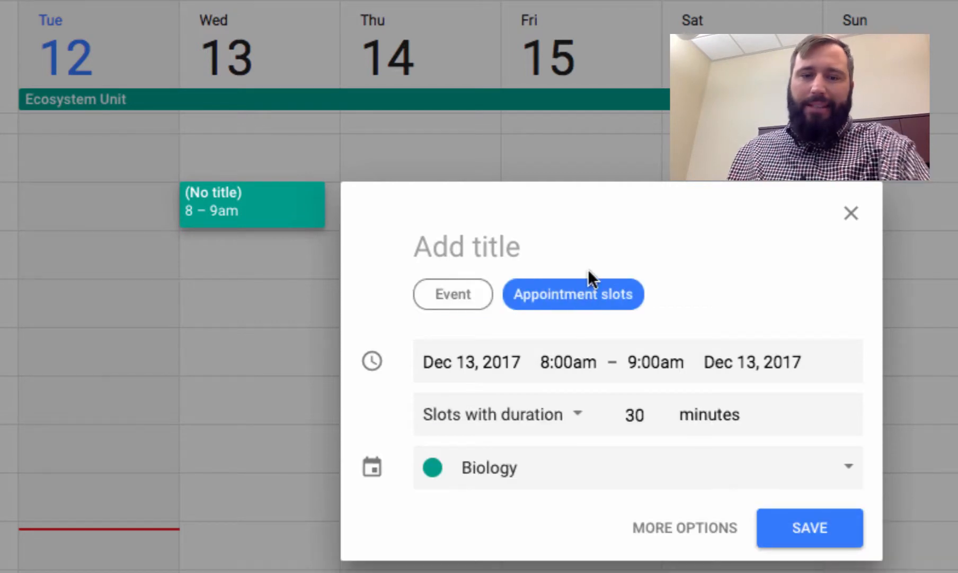
text(Grades)
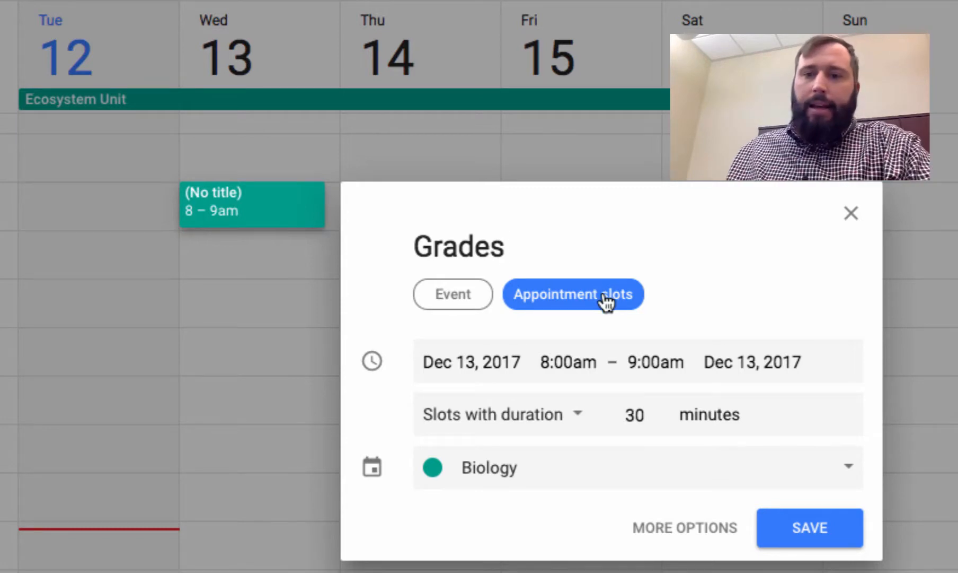
mouse_move(578, 367)
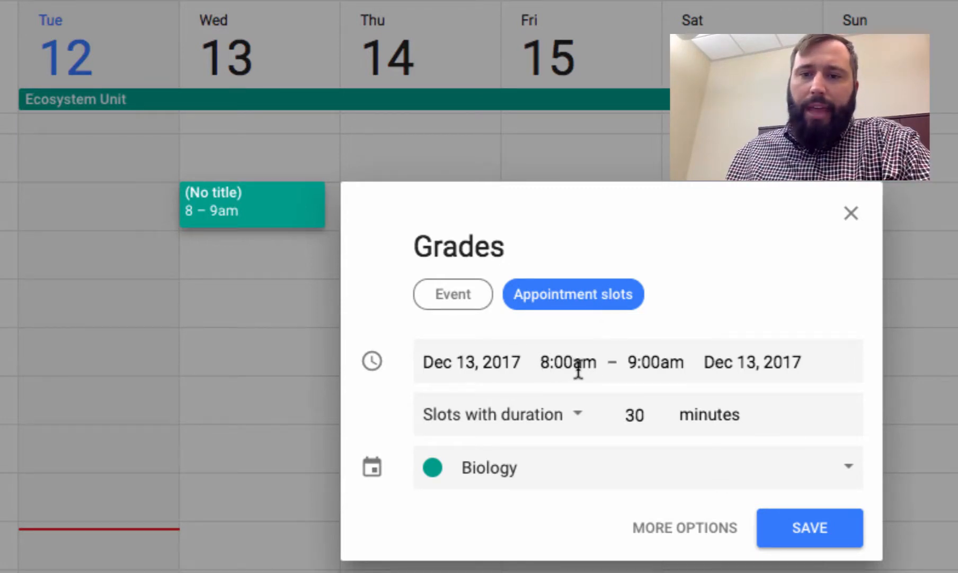
click(654, 361)
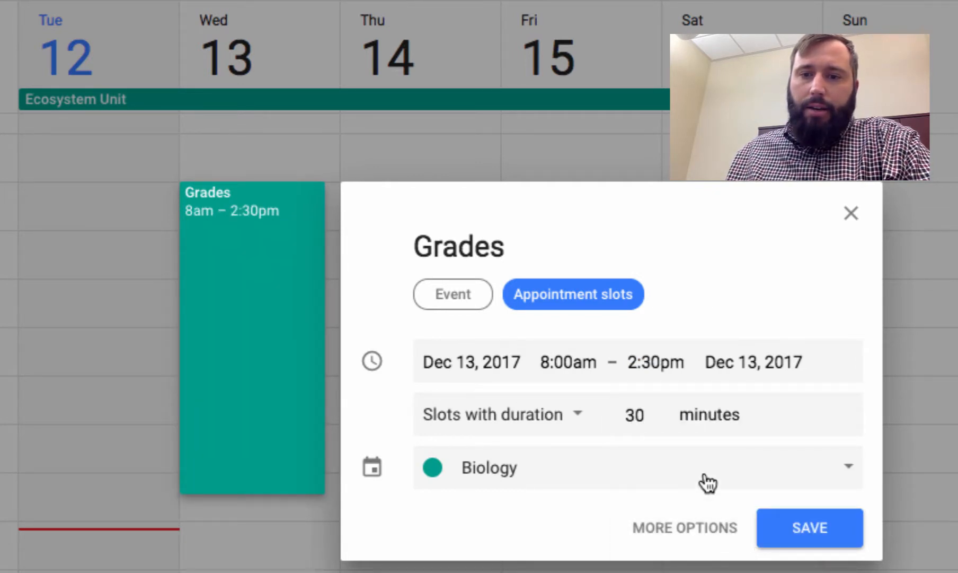
click(635, 414)
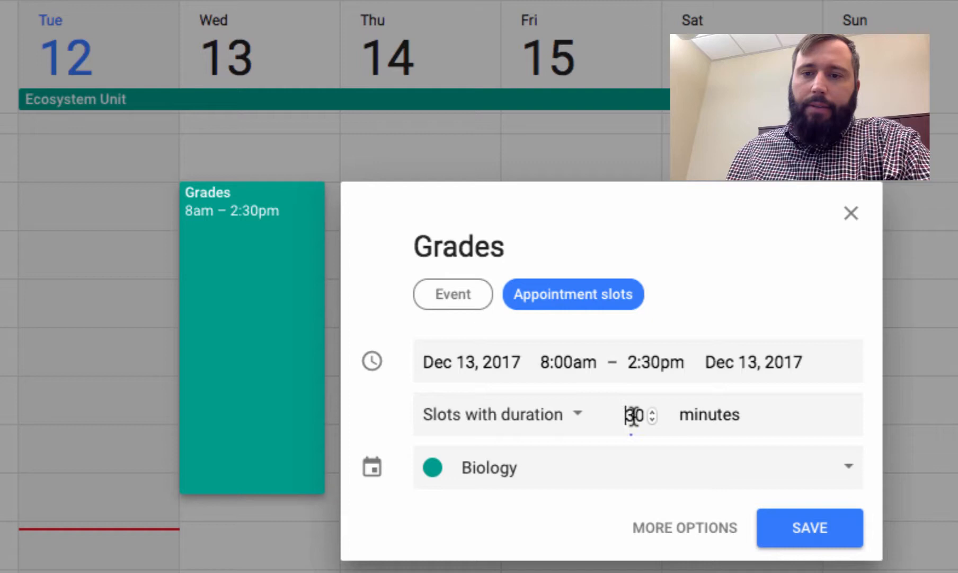
text(60)
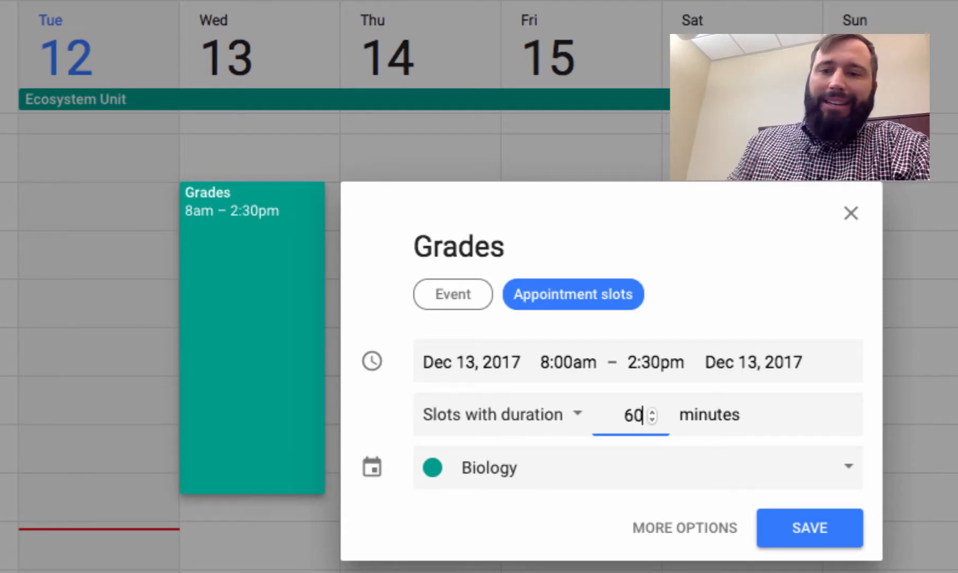
key(Backspace)
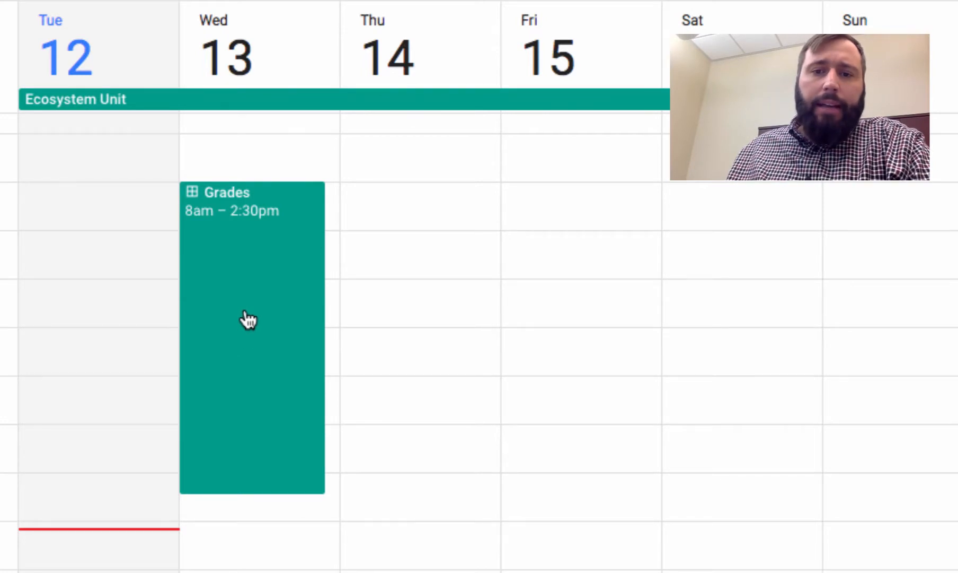
Open the details popup of the Grades block on December 13
click(251, 321)
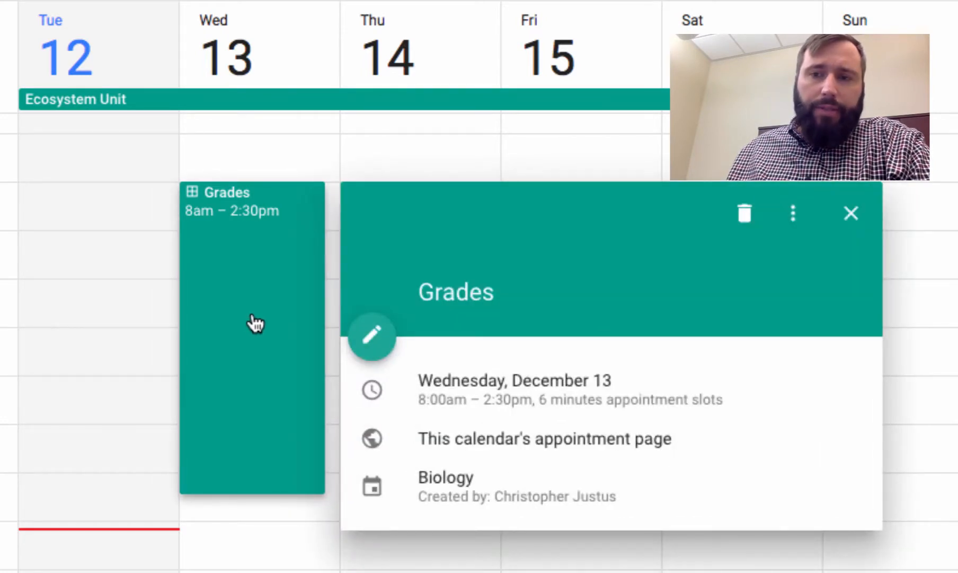
mouse_move(322, 384)
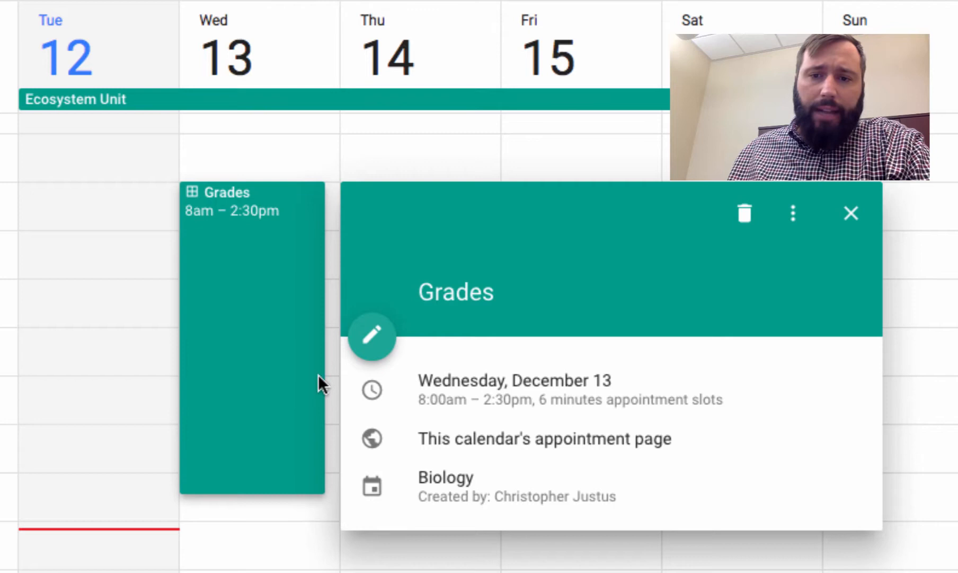
mouse_move(252, 347)
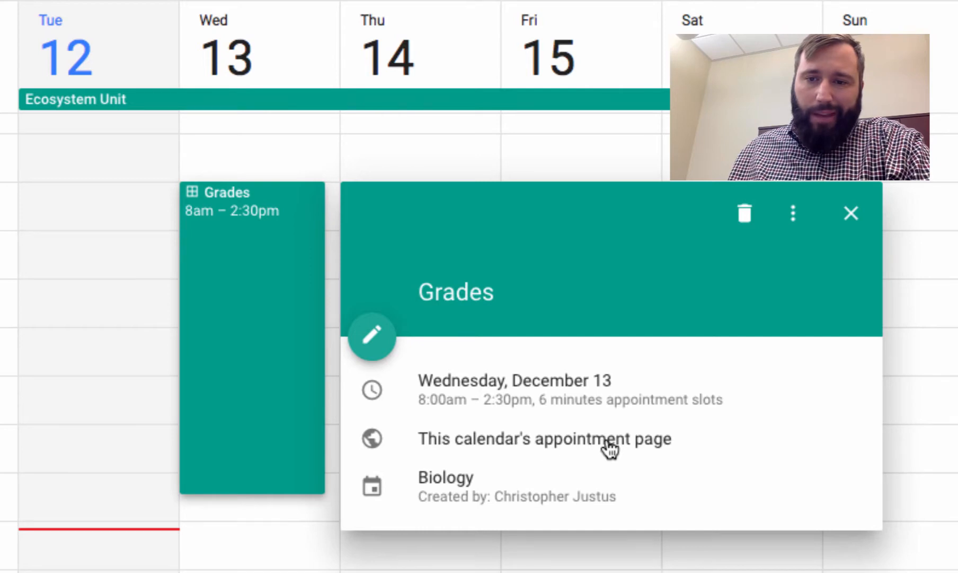
mouse_move(575, 446)
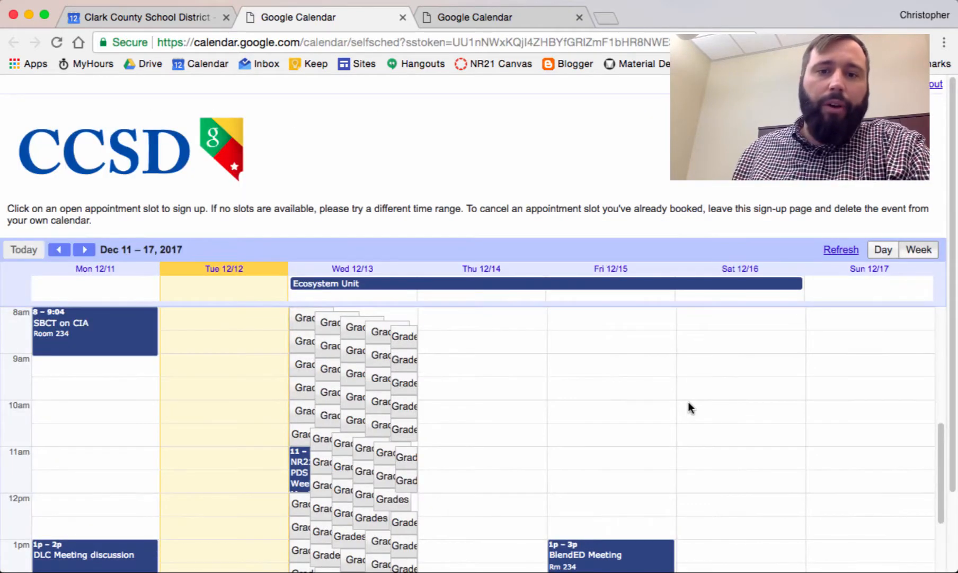
Book the 10:06am Grades slot on December 13 under the name 'Brian'
scroll(down, 3)
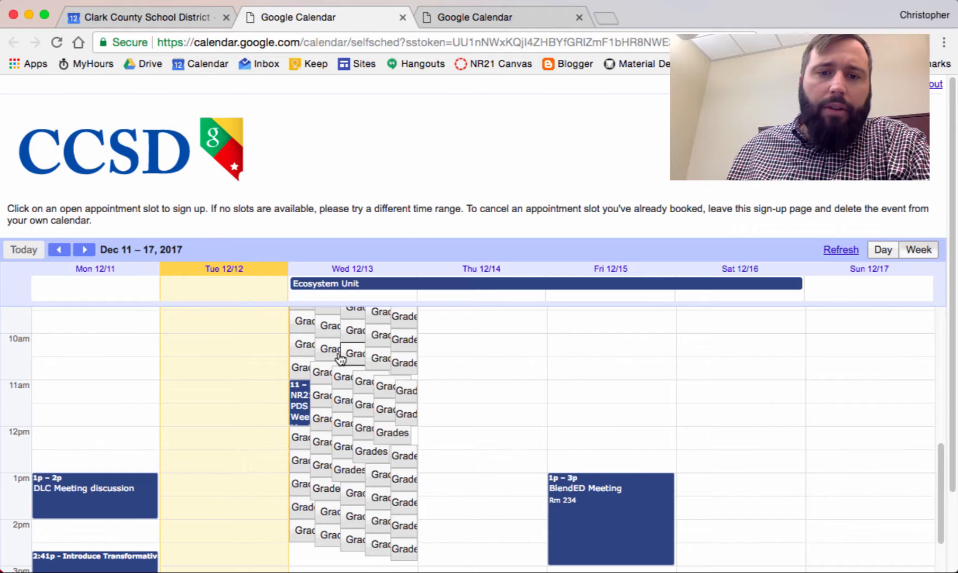
mouse_move(356, 361)
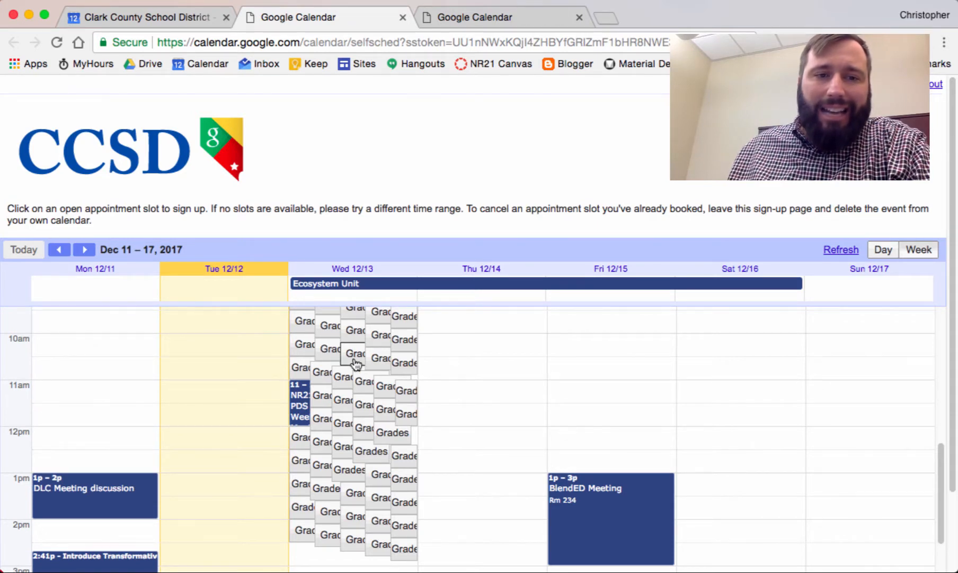
mouse_move(326, 356)
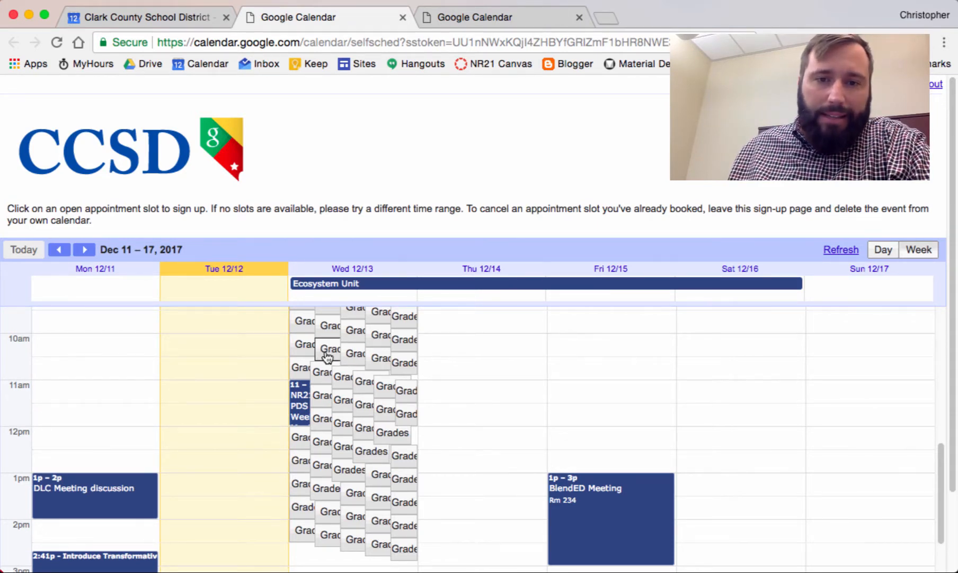
mouse_move(331, 351)
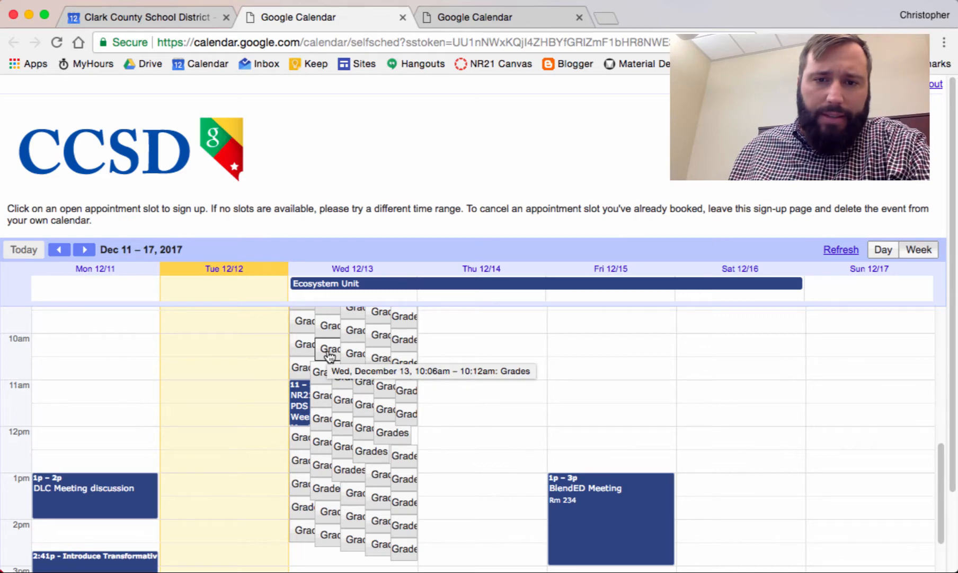
click(329, 349)
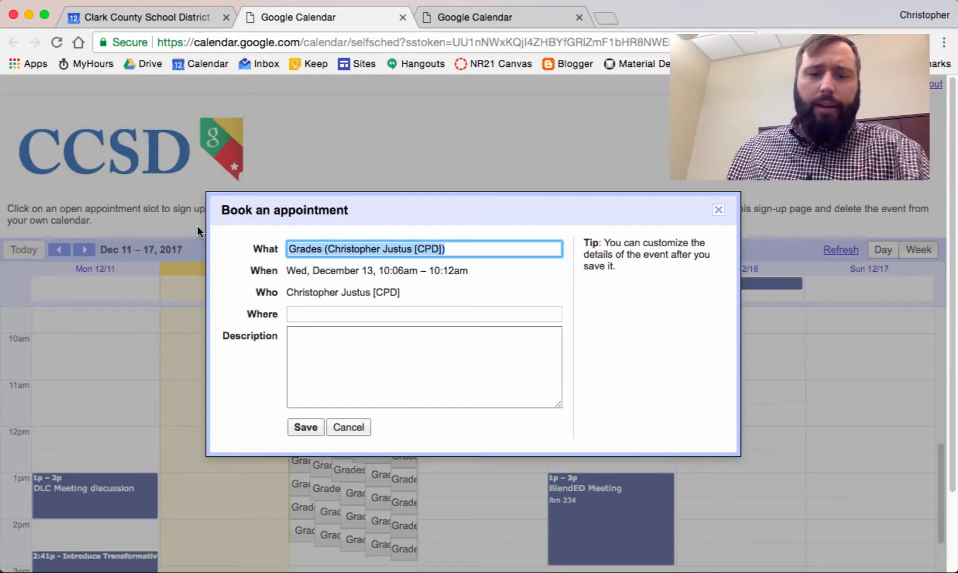
text(Brian)
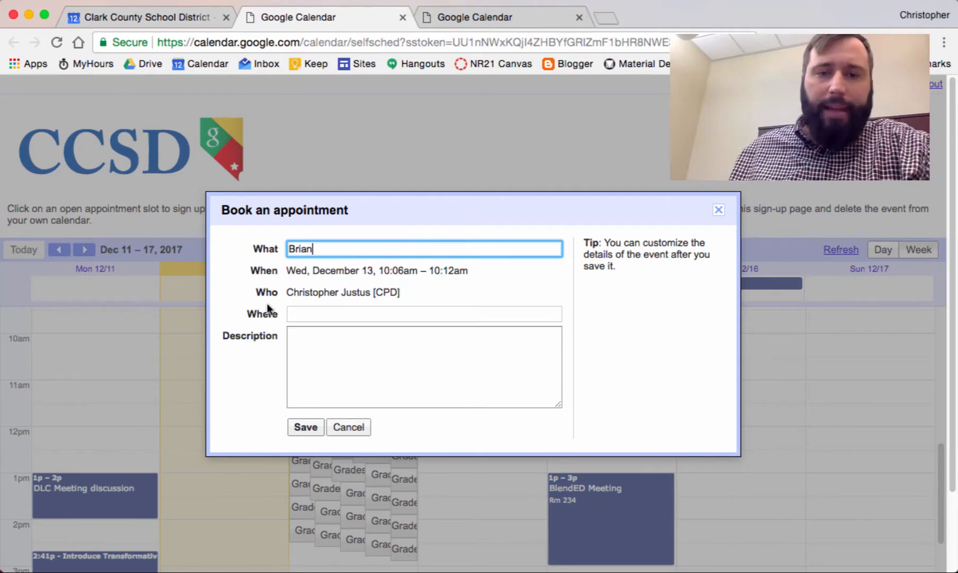
click(304, 427)
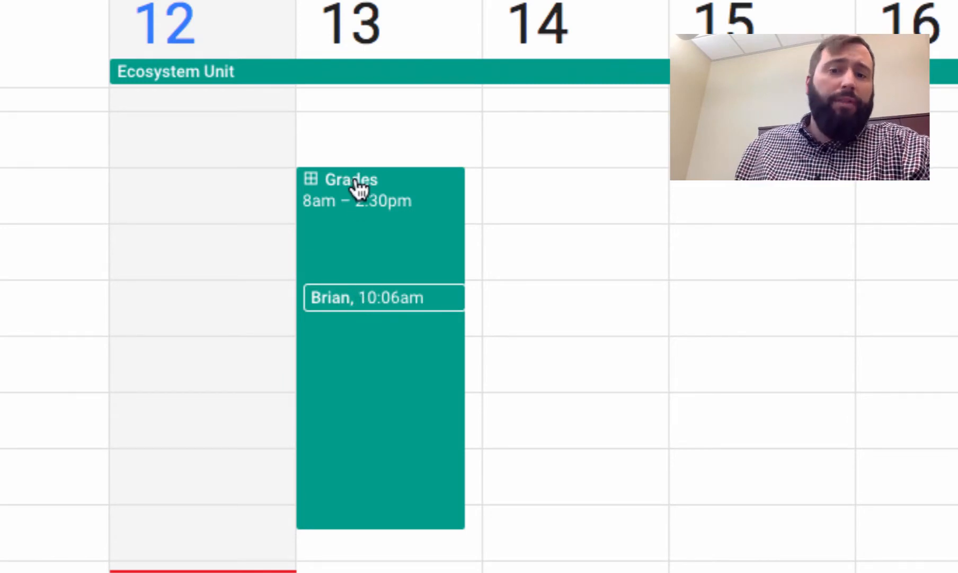
mouse_move(382, 437)
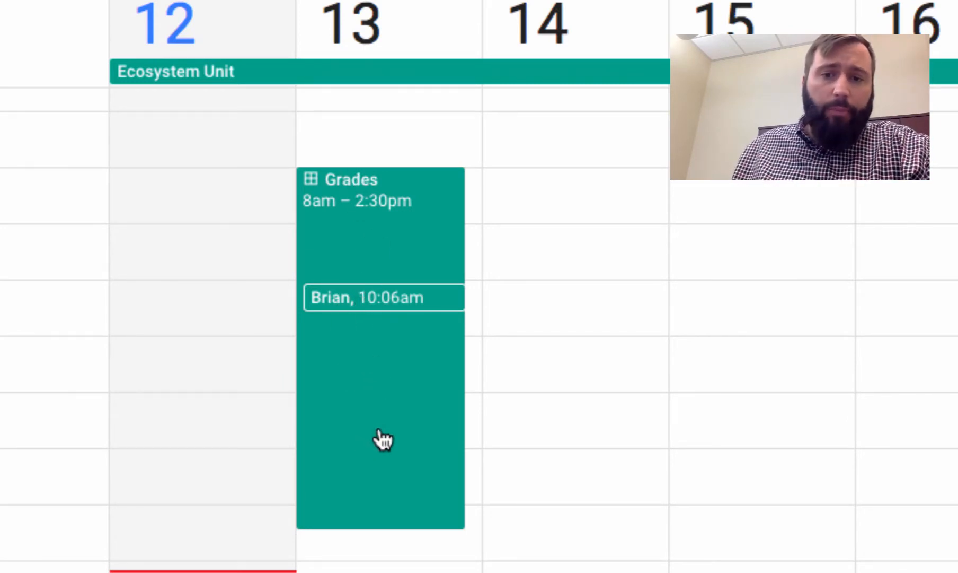
mouse_move(388, 440)
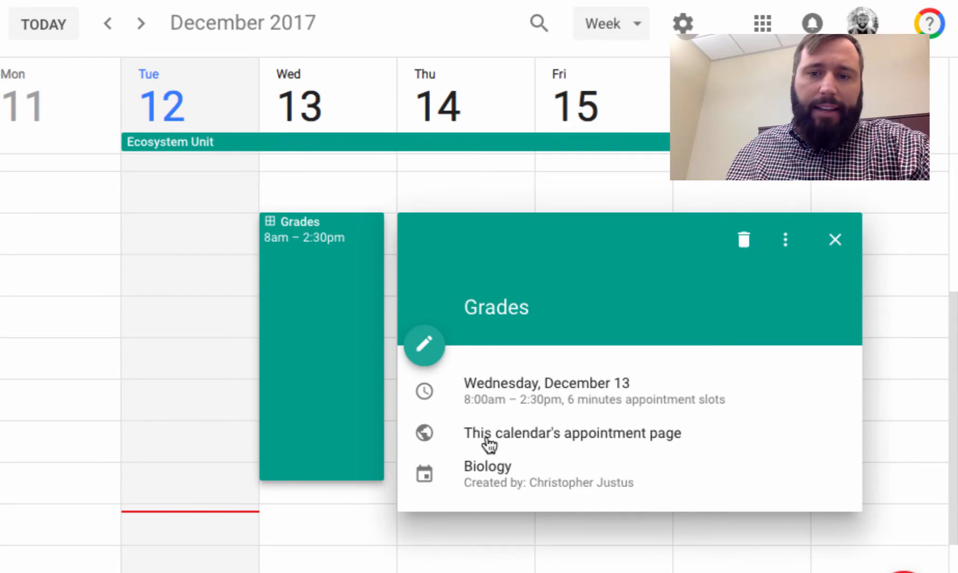
Copy the link address of the Grades appointment page
right_click(489, 433)
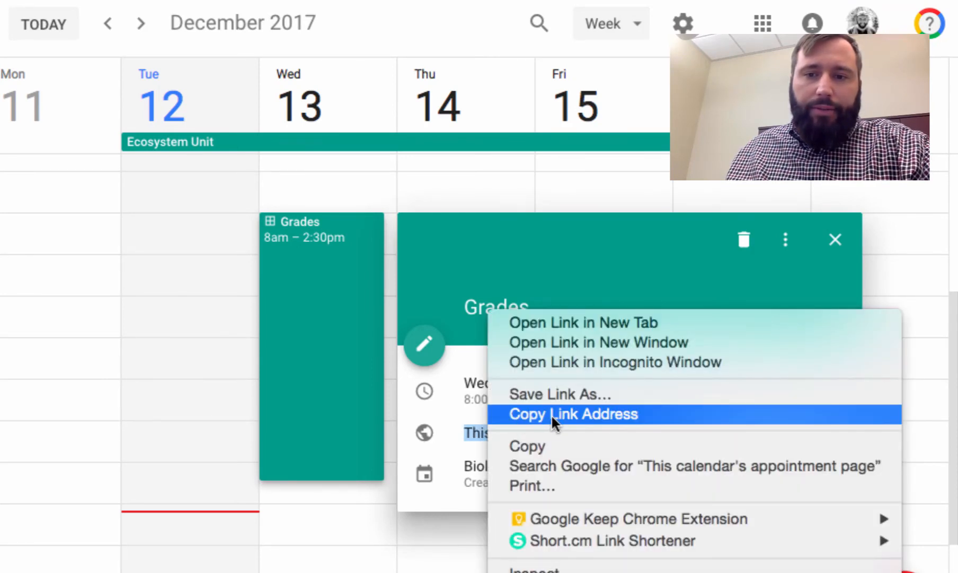
click(572, 414)
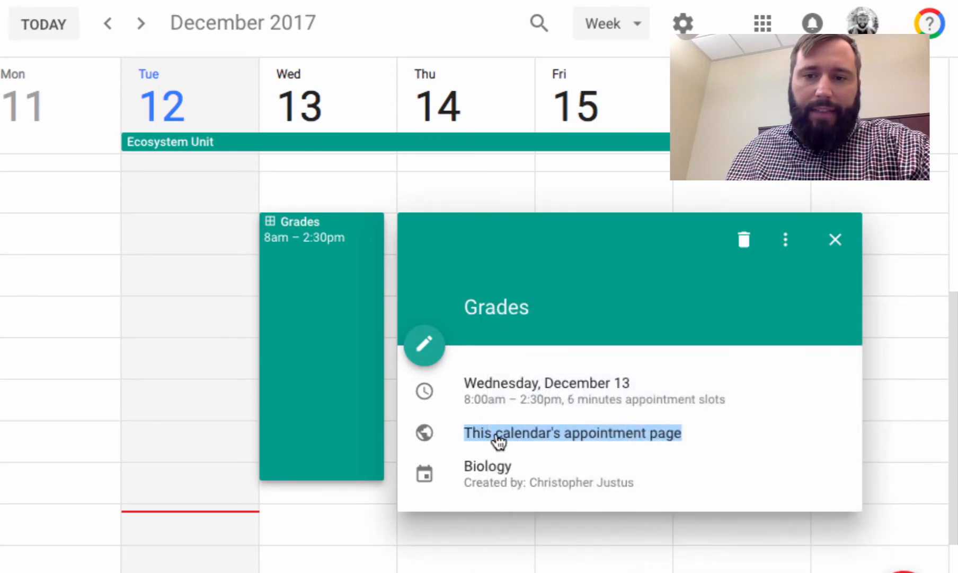